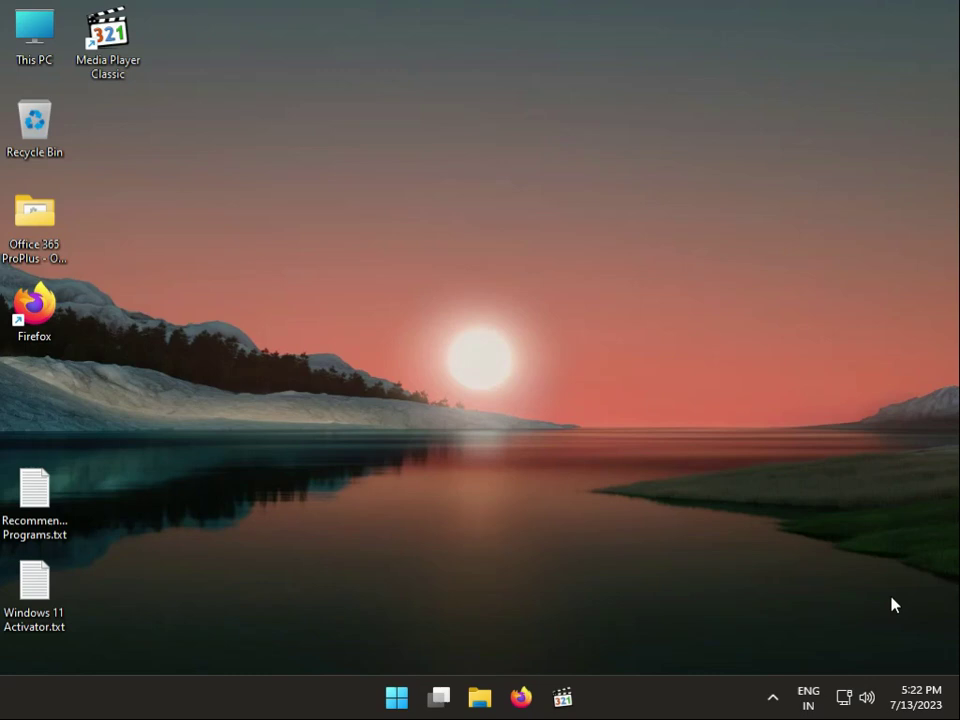
mouse_move(698, 700)
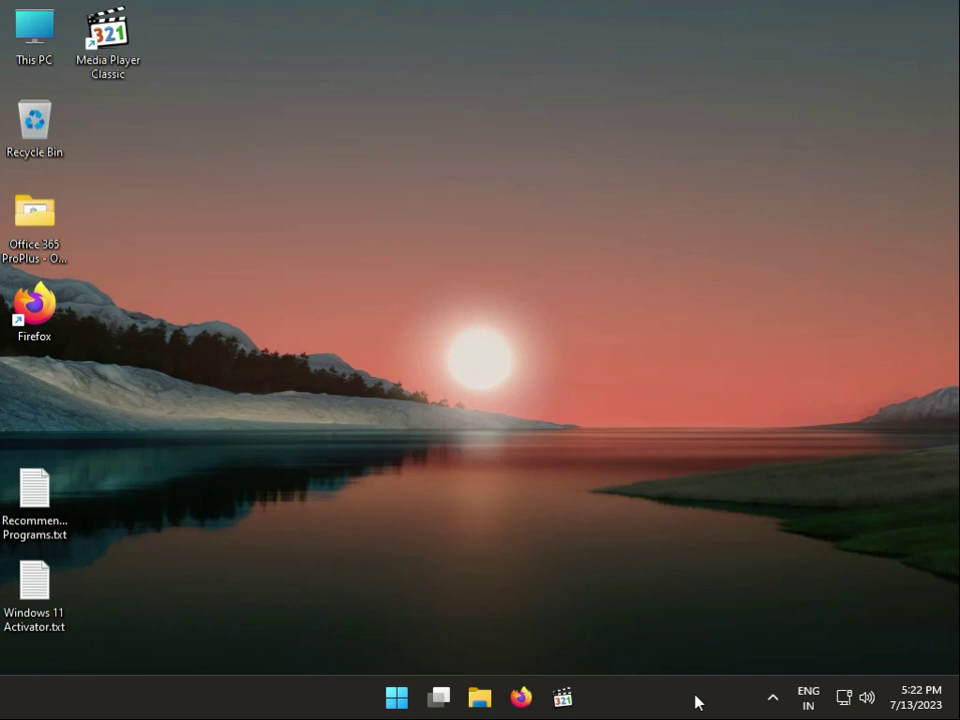
mouse_move(355, 718)
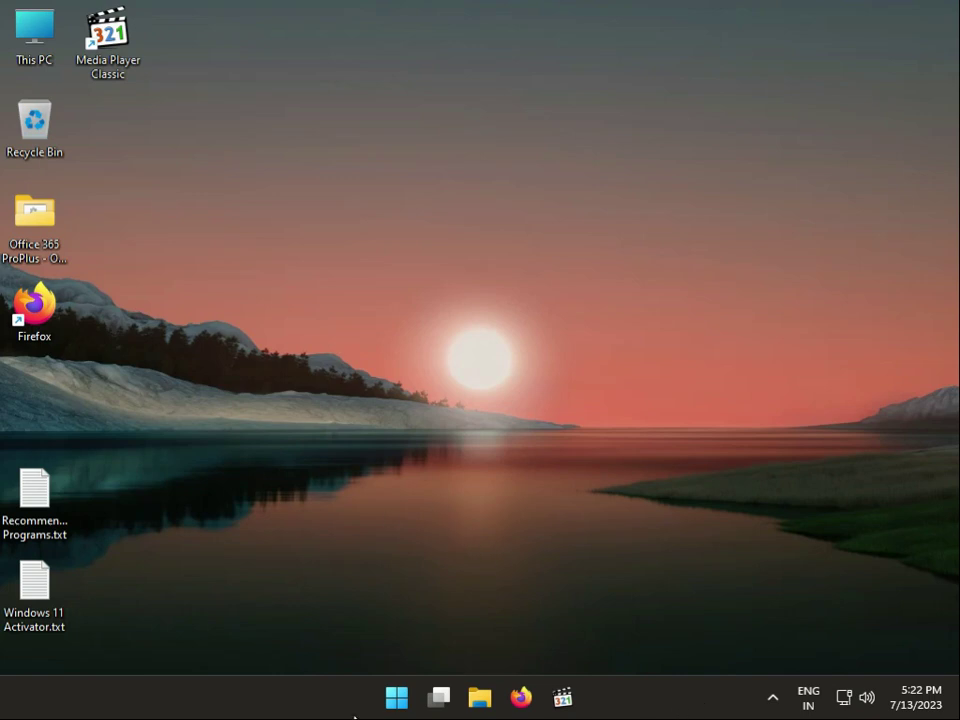
Step: Expand the hidden system-tray icons to reveal the Windows Security icon
left_click(772, 696)
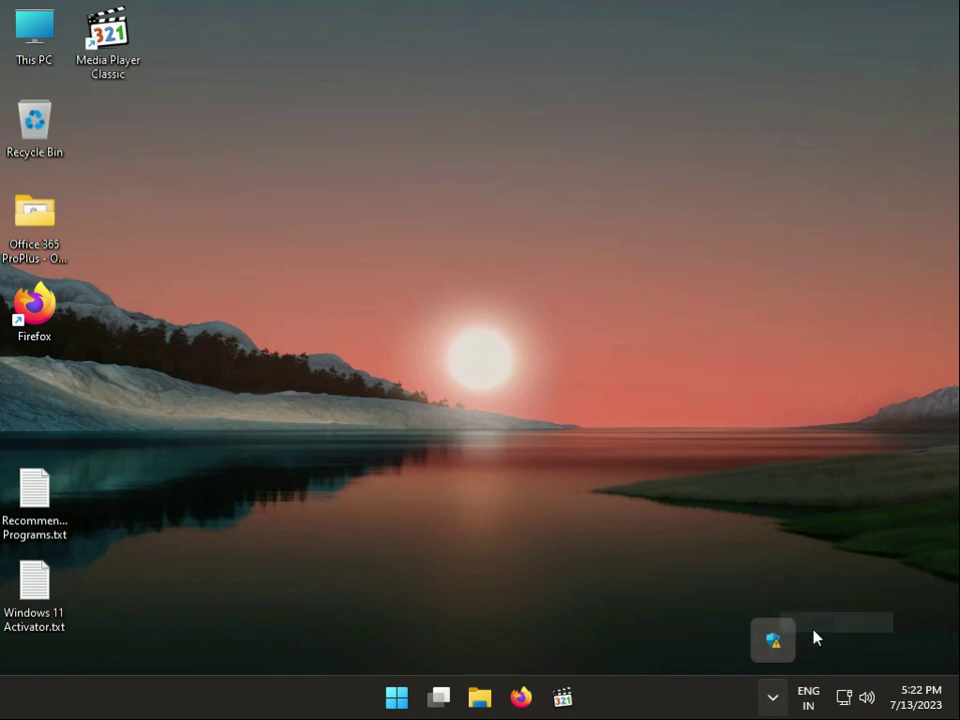
mouse_move(745, 625)
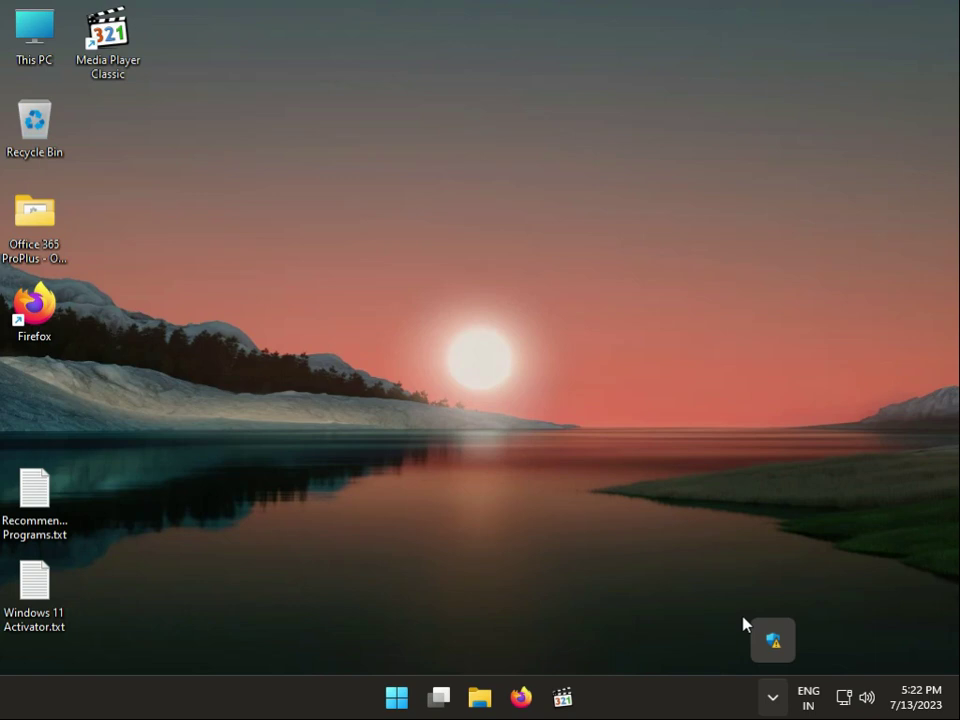
mouse_move(732, 628)
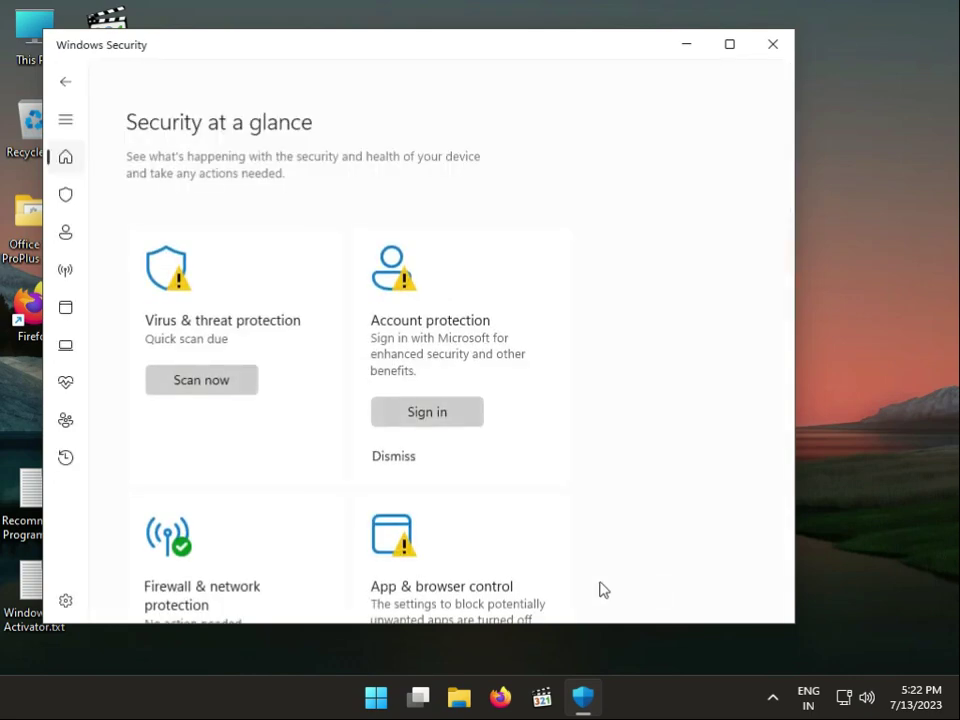
Step: Search the Start menu for 'windows se' to find Windows Security
left_click(375, 697)
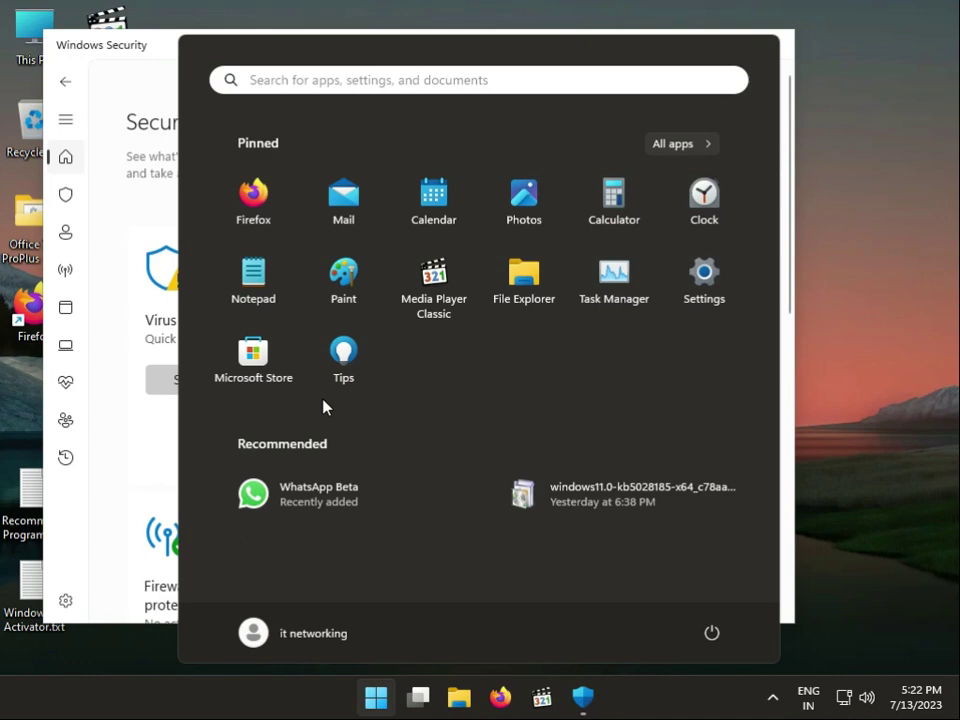
type("win")
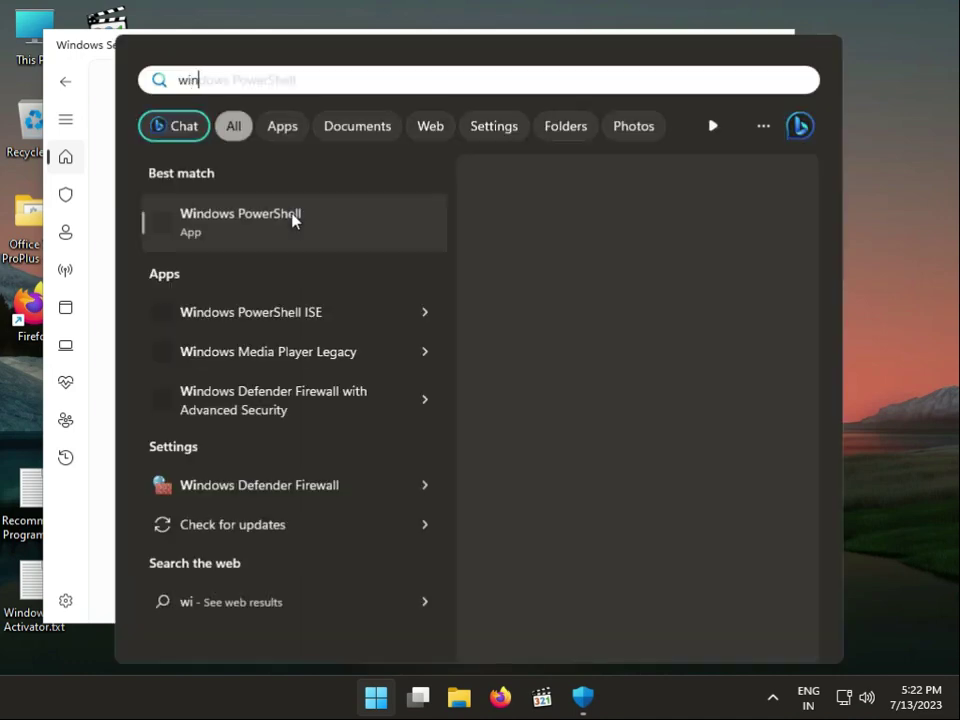
type("dows")
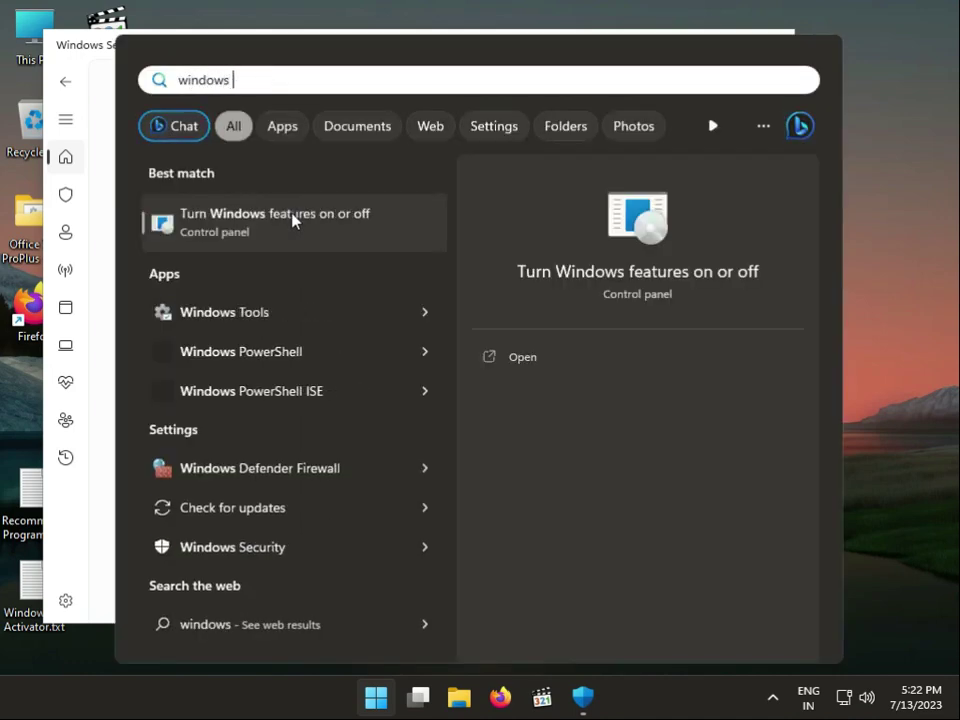
type("se")
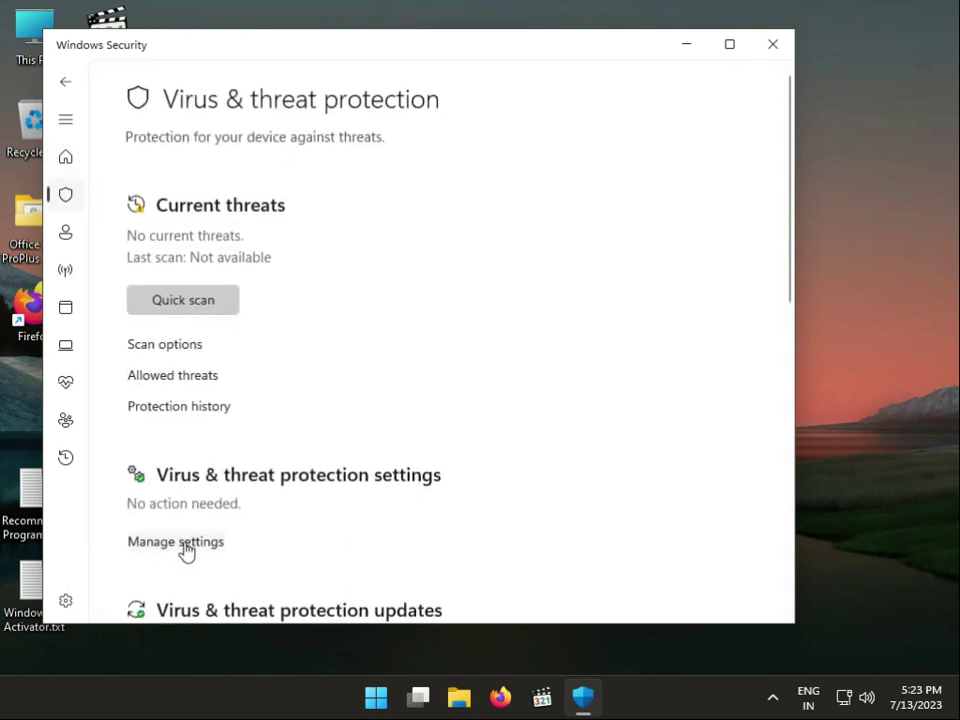
Step: Switch off Defender real-time protection under Virus & threat protection, then close Windows Security
left_click(175, 541)
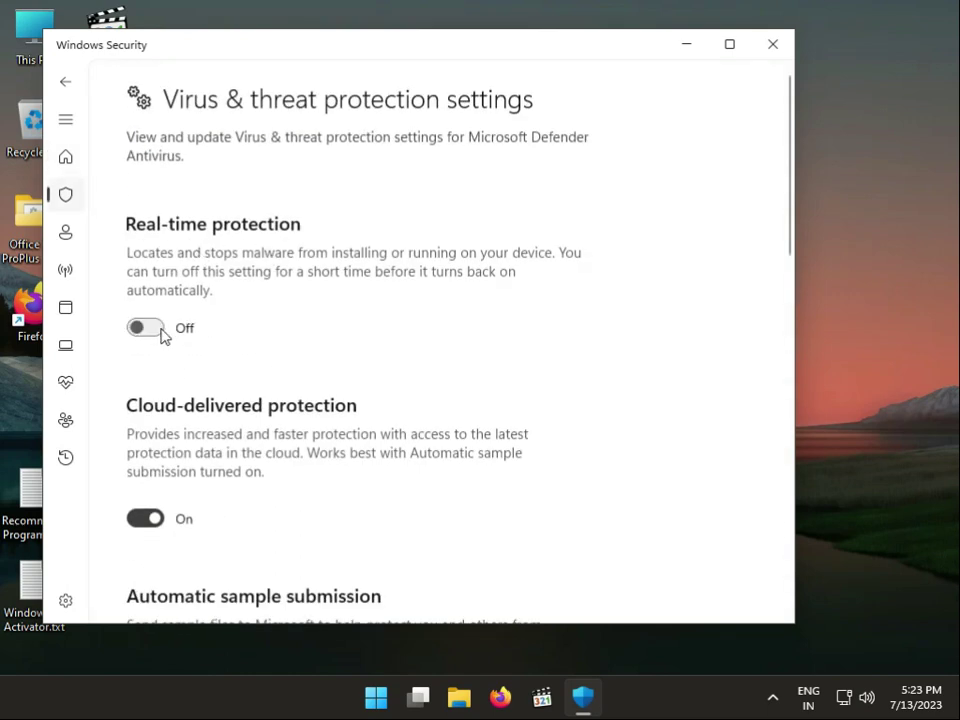
left_click(145, 328)
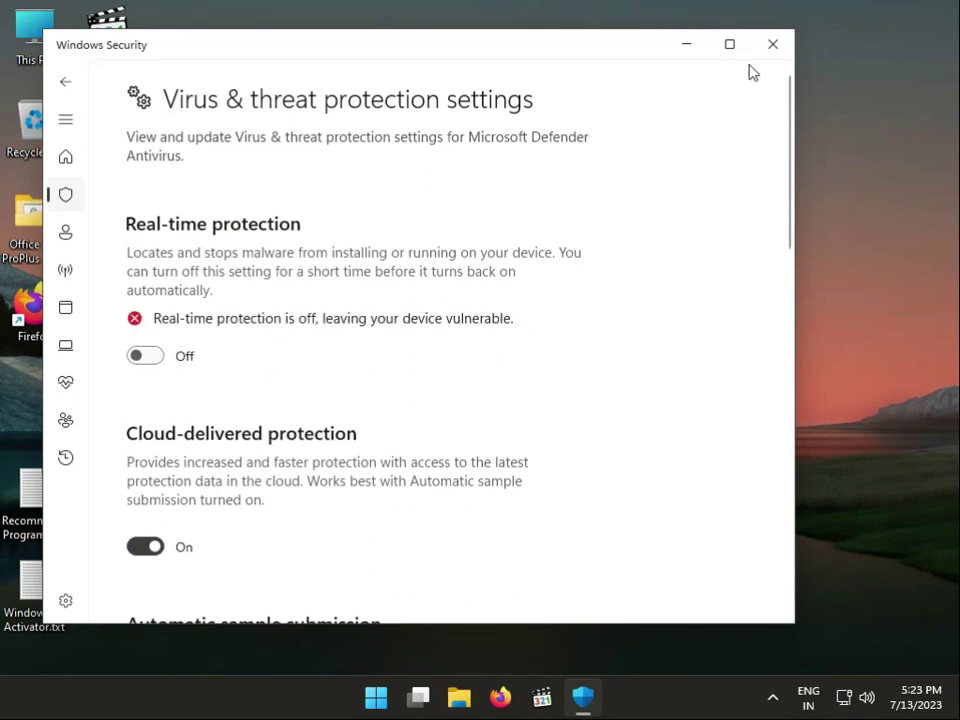
scroll("down", 3)
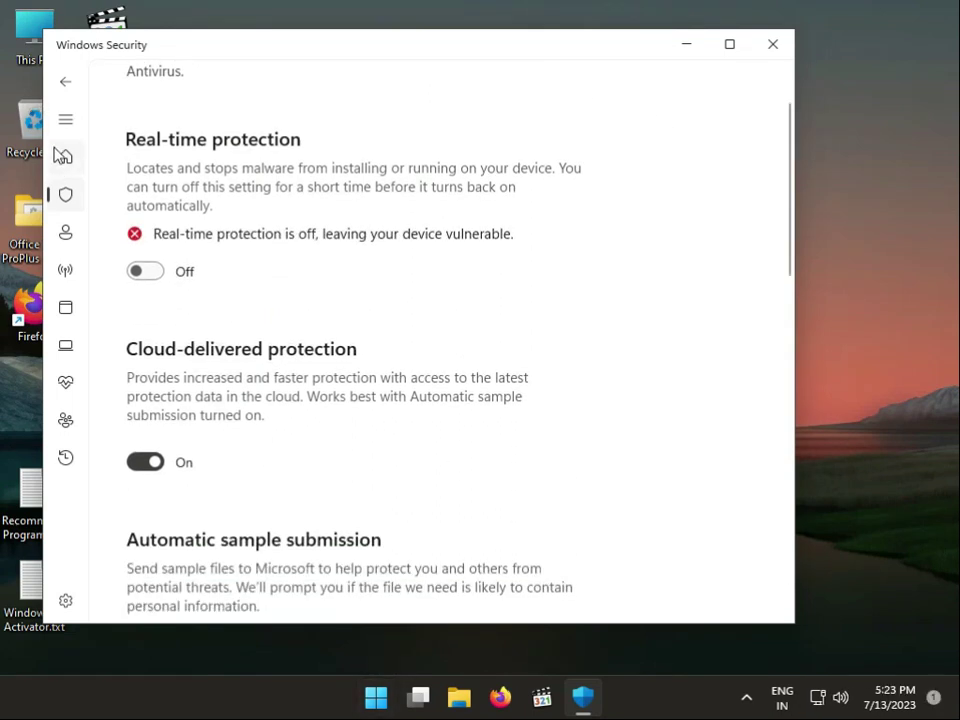
left_click(65, 158)
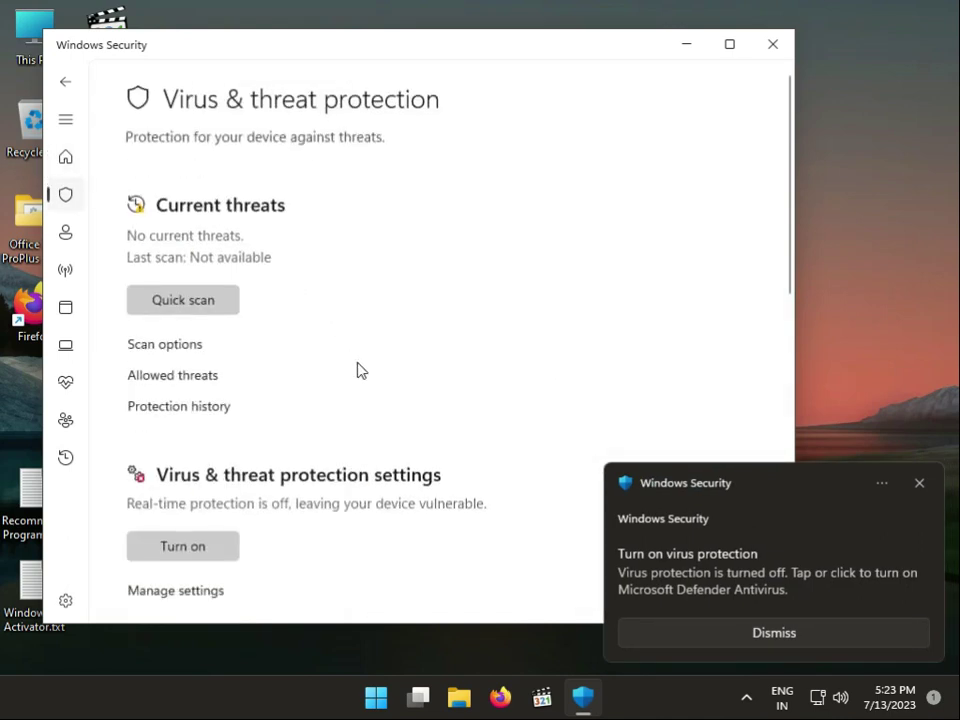
scroll("down", 3)
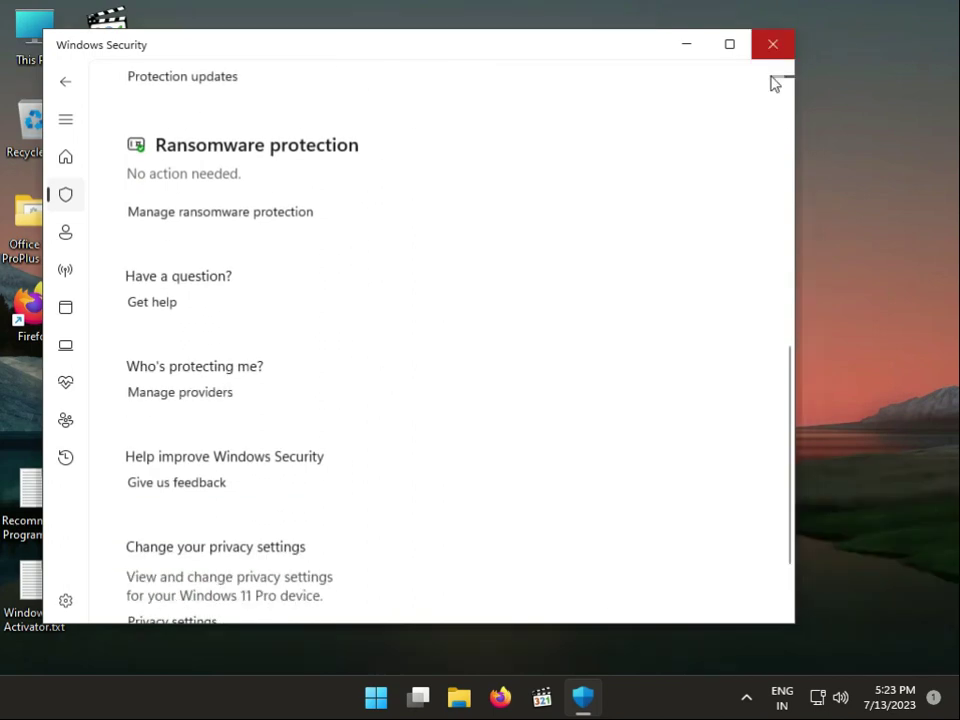
left_click(772, 44)
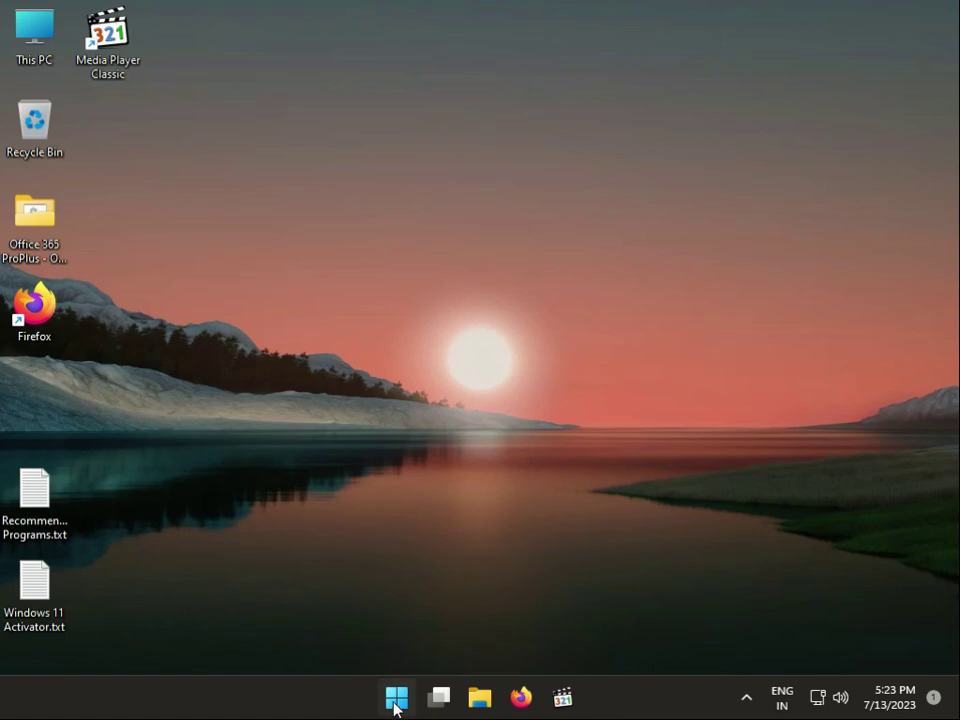
Step: Search for 'system re' and open the Create a restore point result
left_click(396, 697)
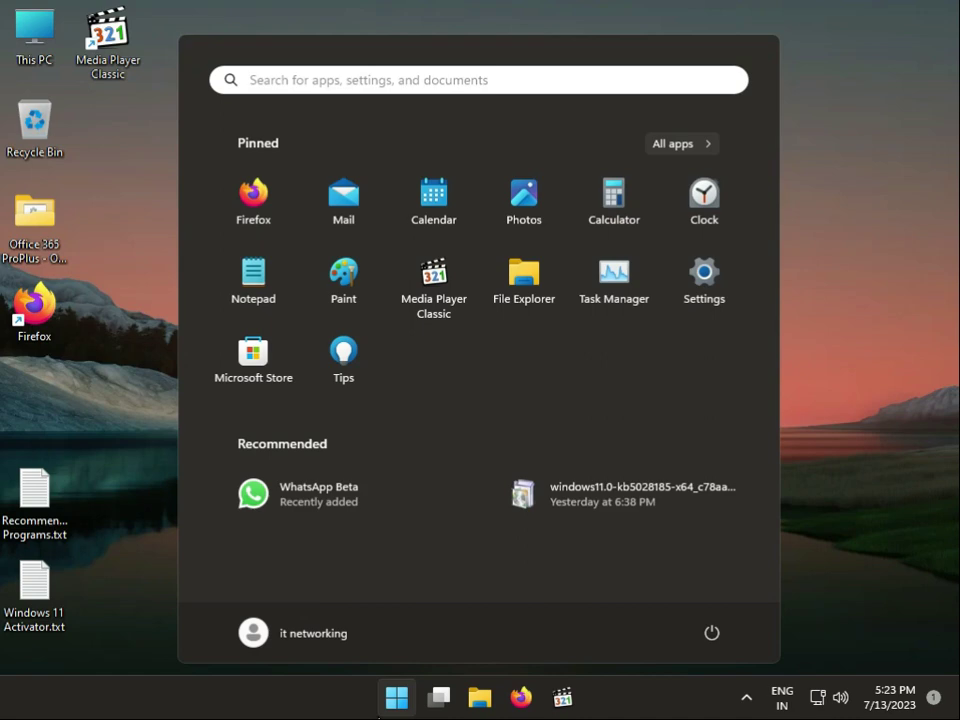
type("sys")
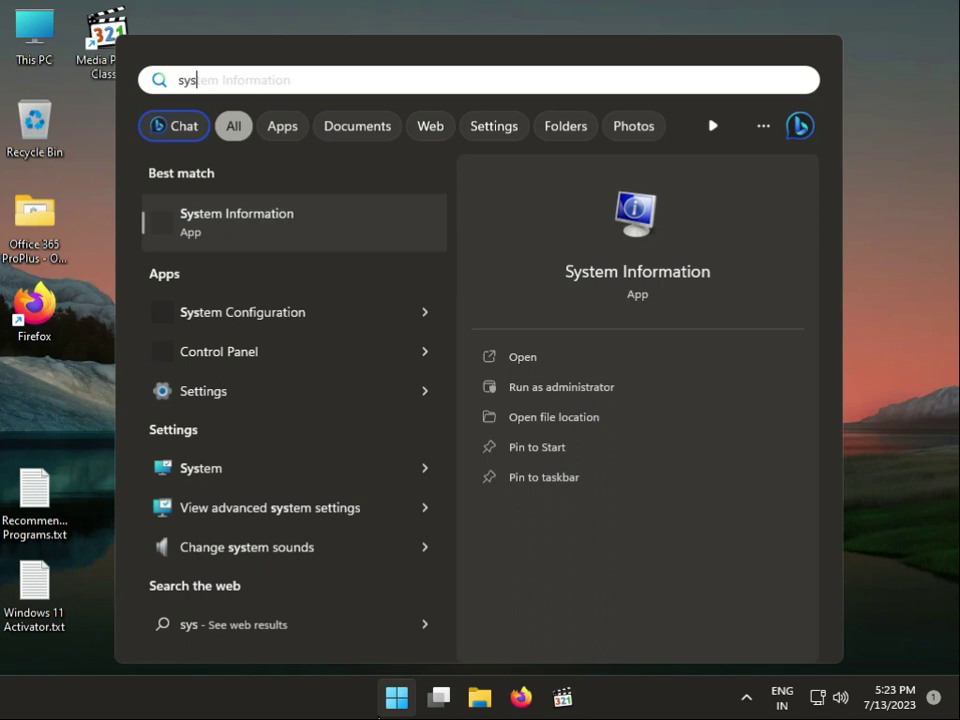
type("tem")
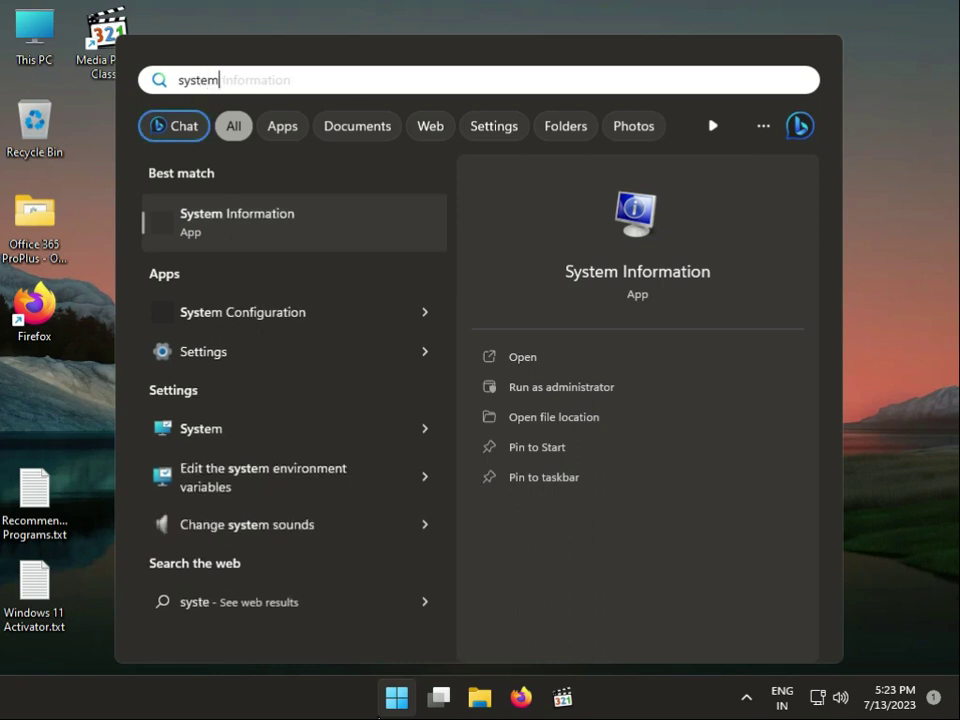
type("m")
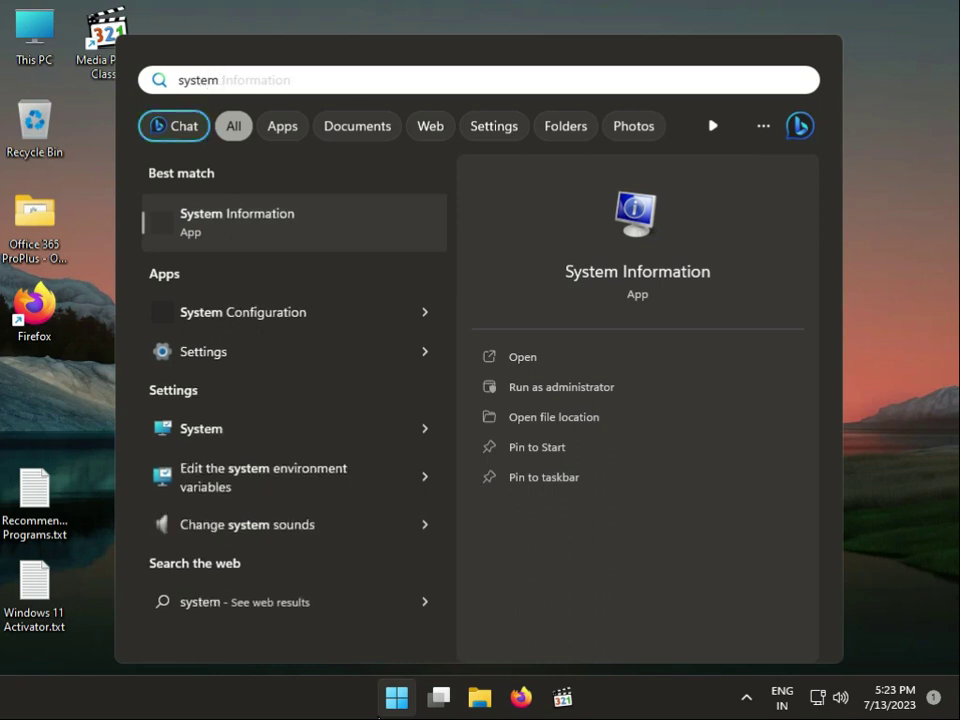
type("re")
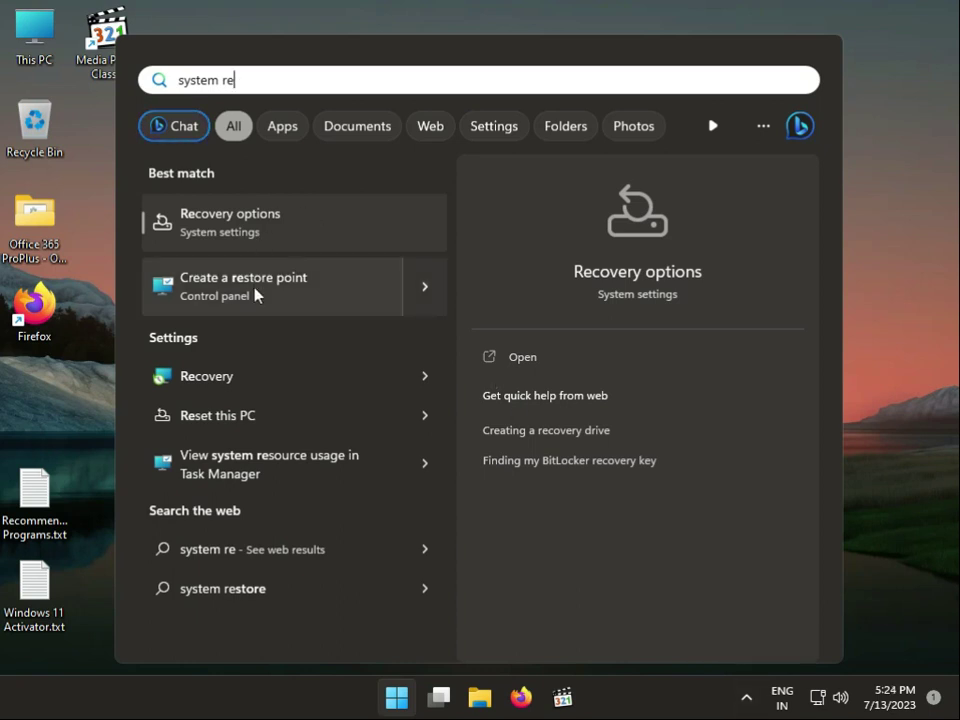
left_click(242, 285)
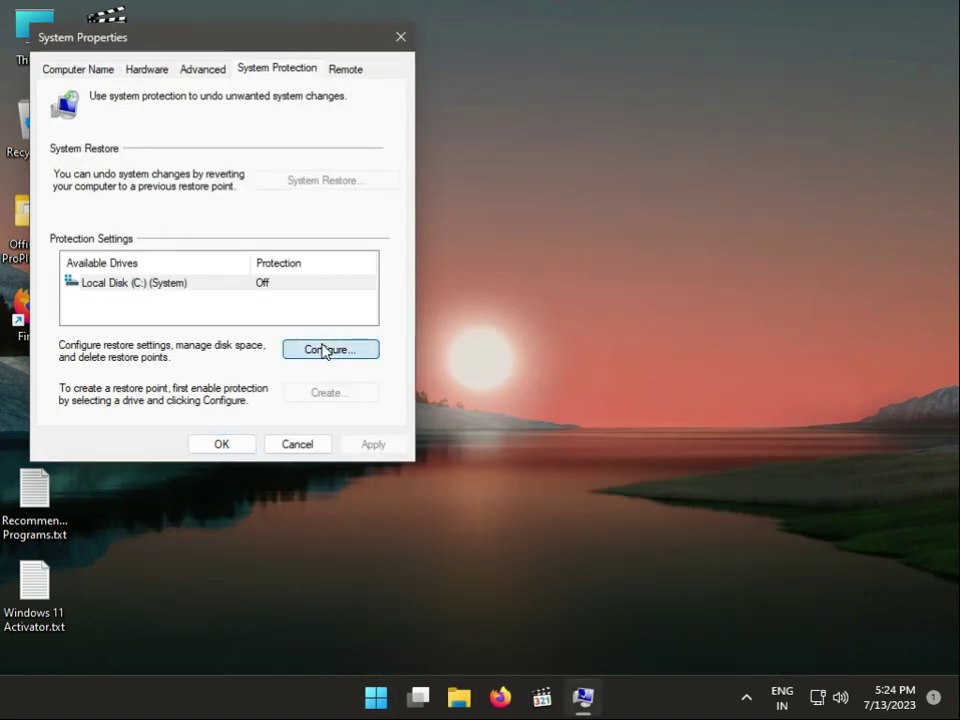
Step: Enable system protection for Local Disk (C:) in its Configure settings
left_click(330, 349)
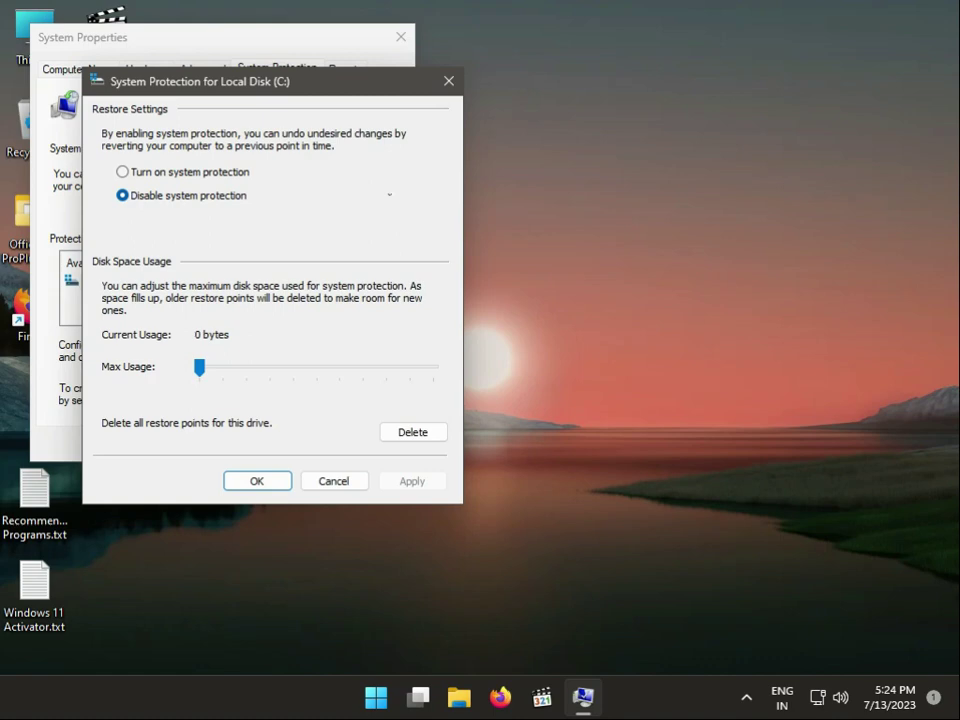
left_click(257, 480)
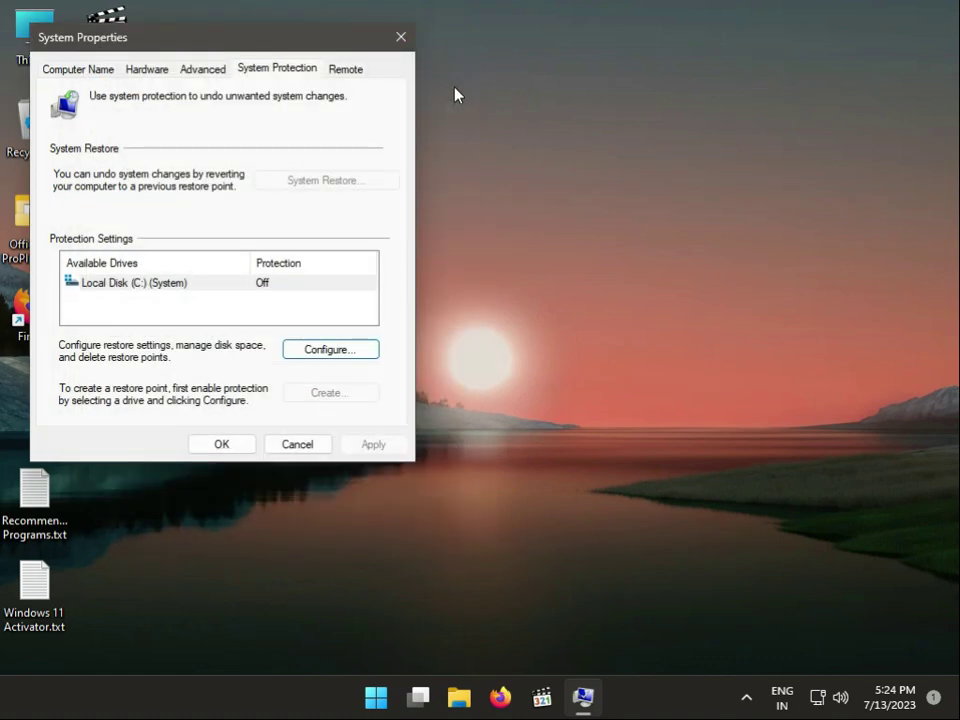
mouse_move(185, 353)
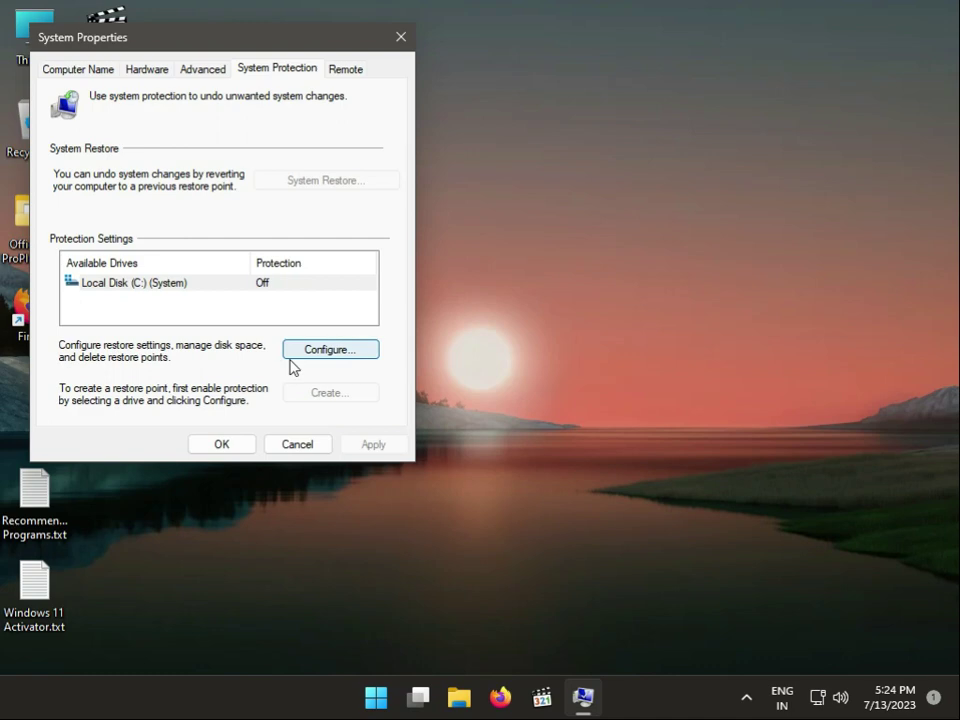
left_click(330, 349)
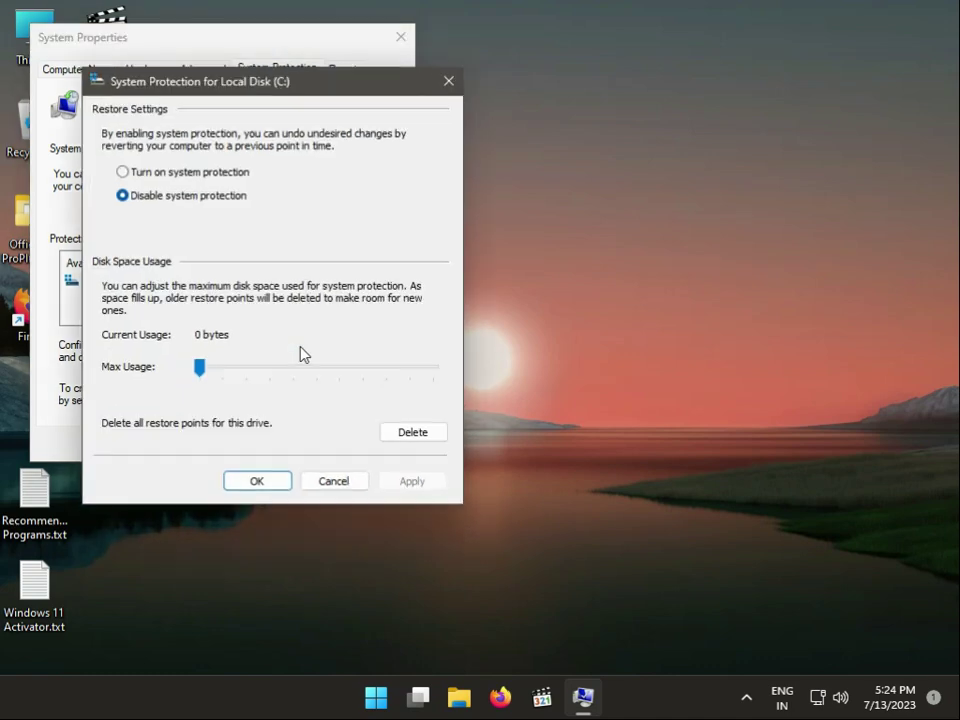
left_click(122, 171)
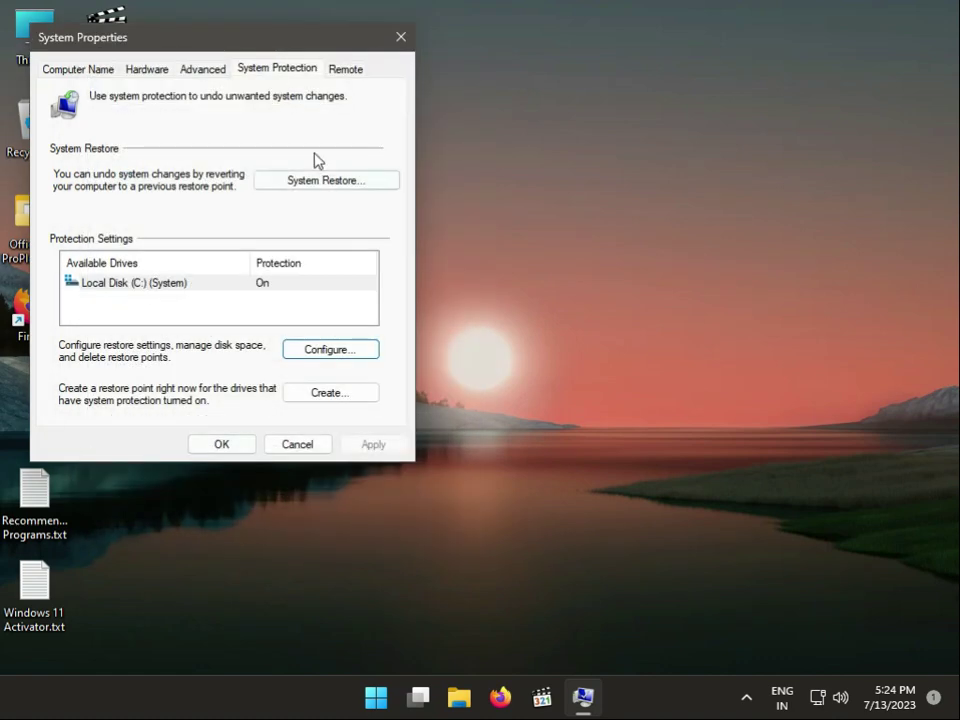
Step: Create a manual restore point with the description '14-7-2023'
left_click(325, 180)
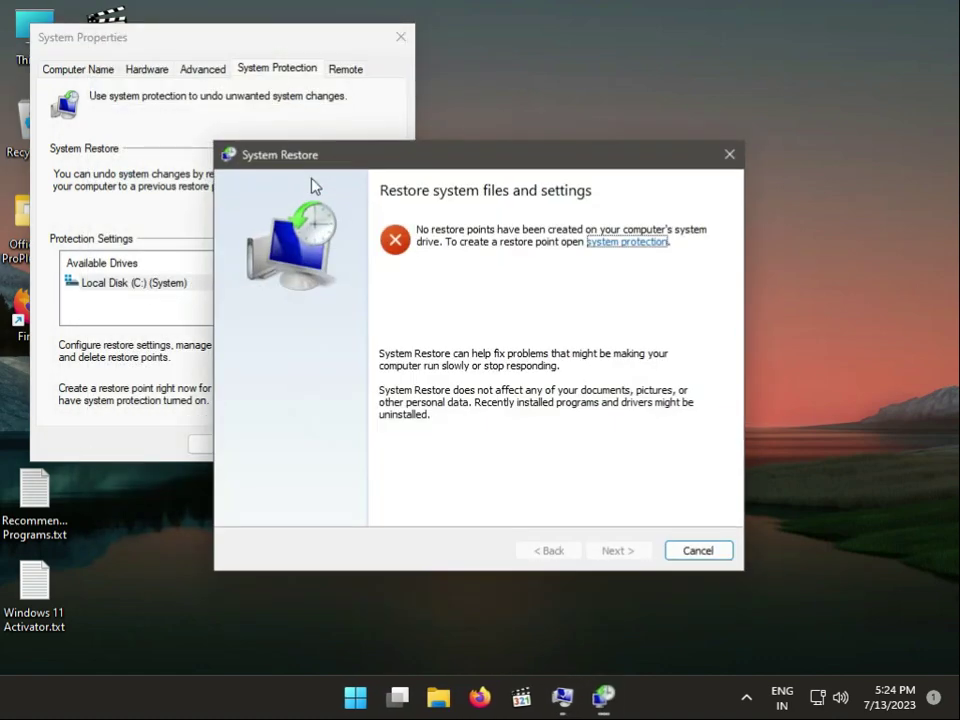
left_click(697, 550)
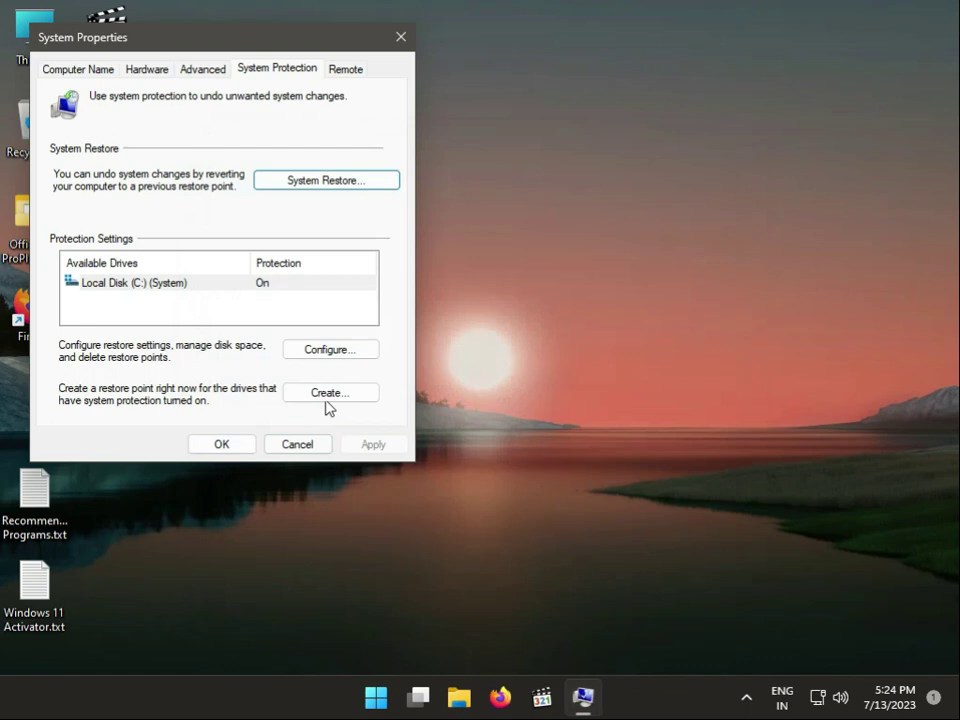
left_click(330, 392)
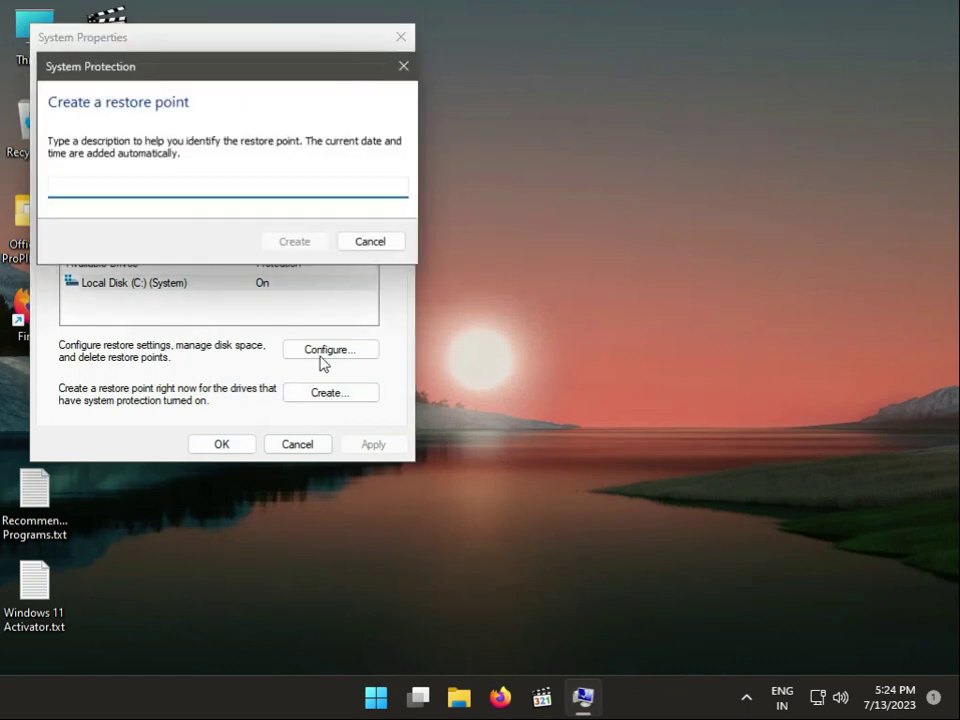
type("14")
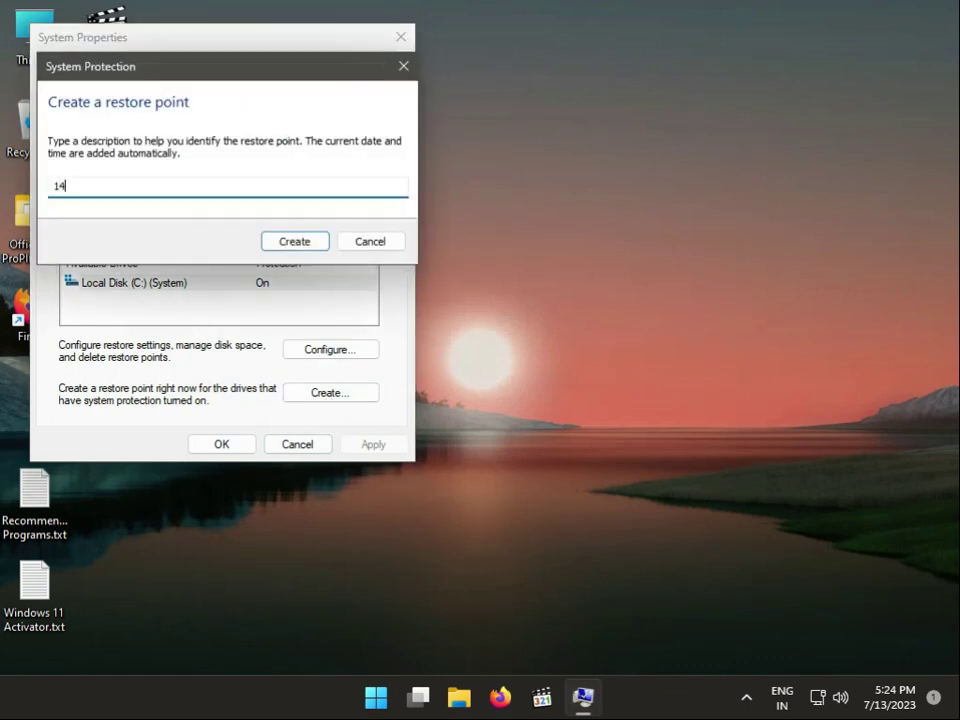
type("-7-2023")
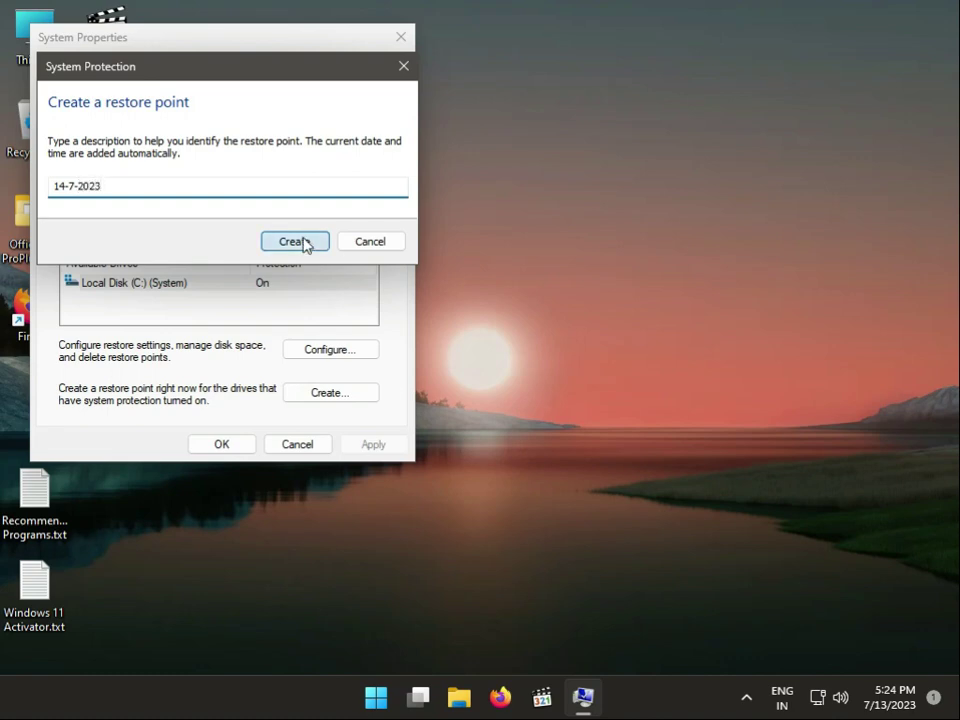
left_click(294, 241)
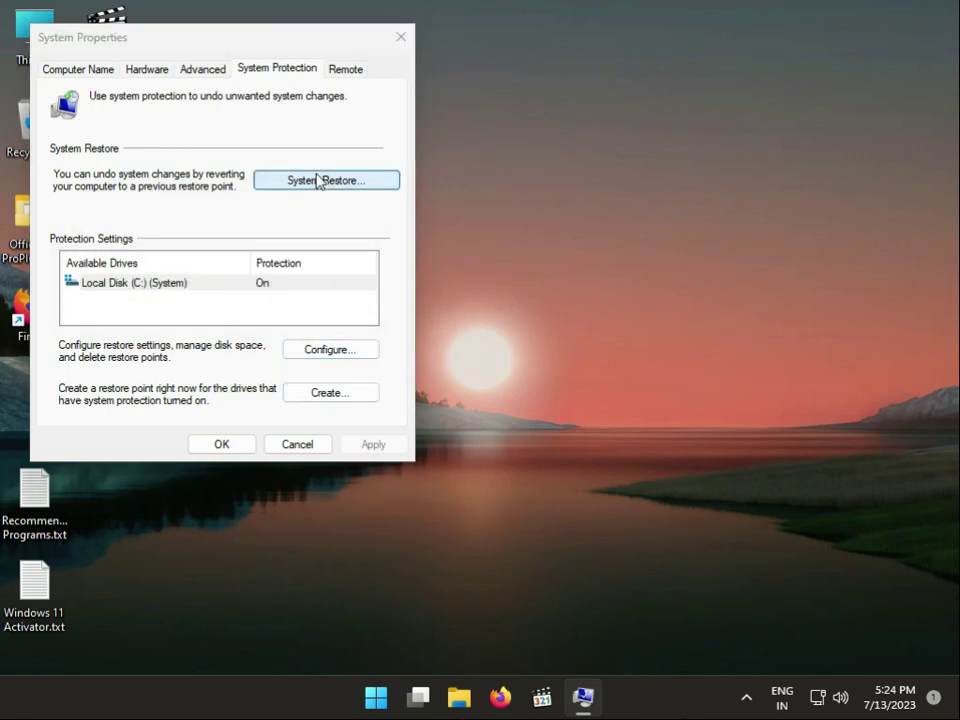
Step: Confirm the 14-7-2023 restore point is listed in System Restore, then cancel the wizard
left_click(326, 180)
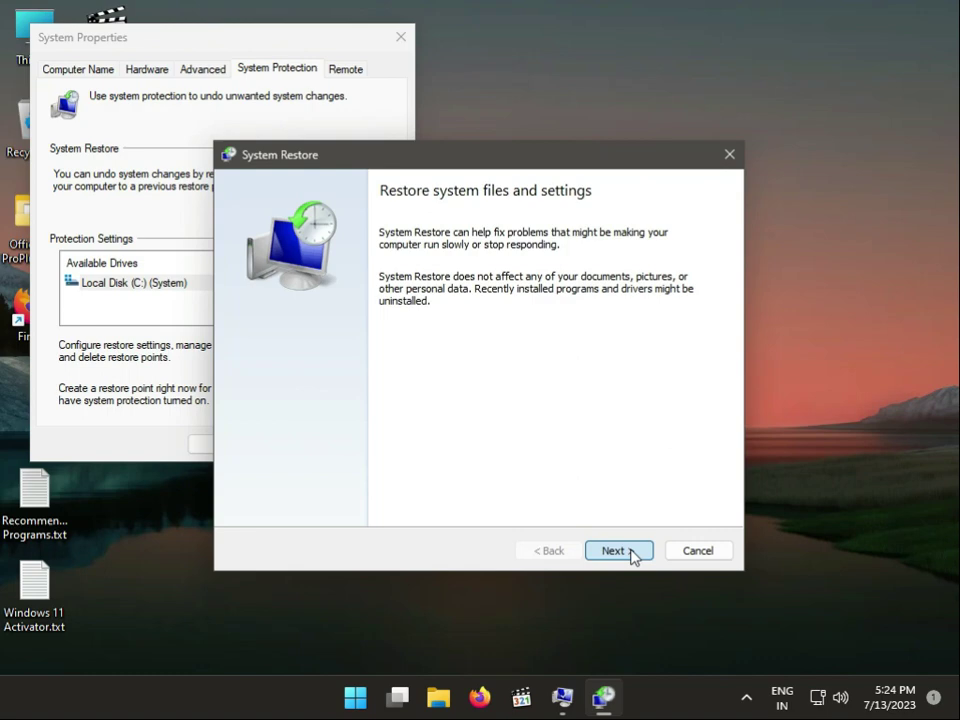
left_click(612, 550)
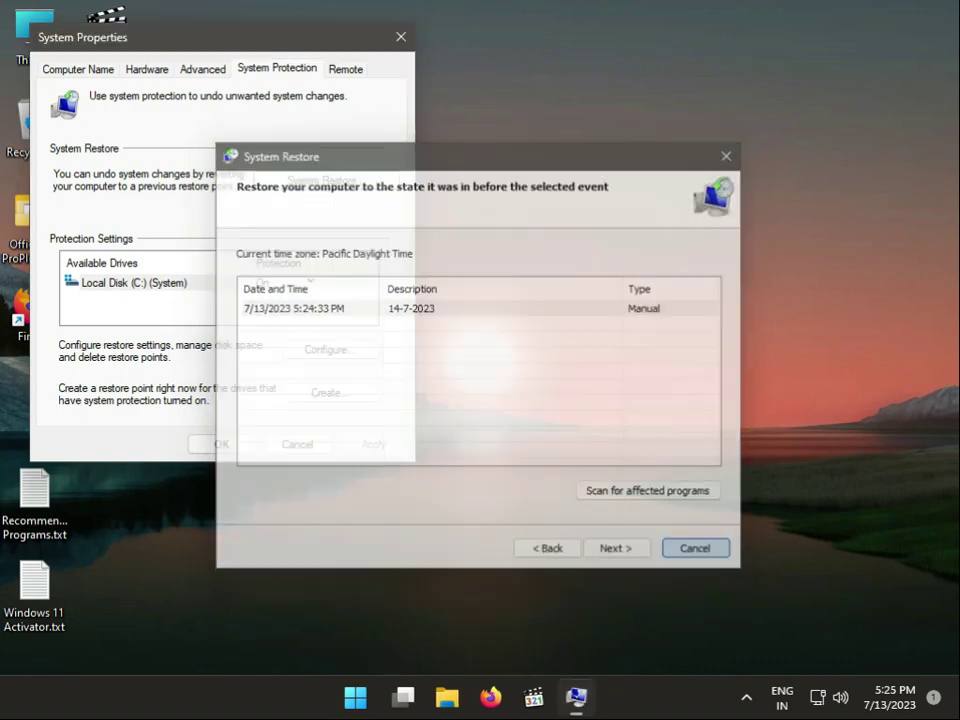
left_click(694, 548)
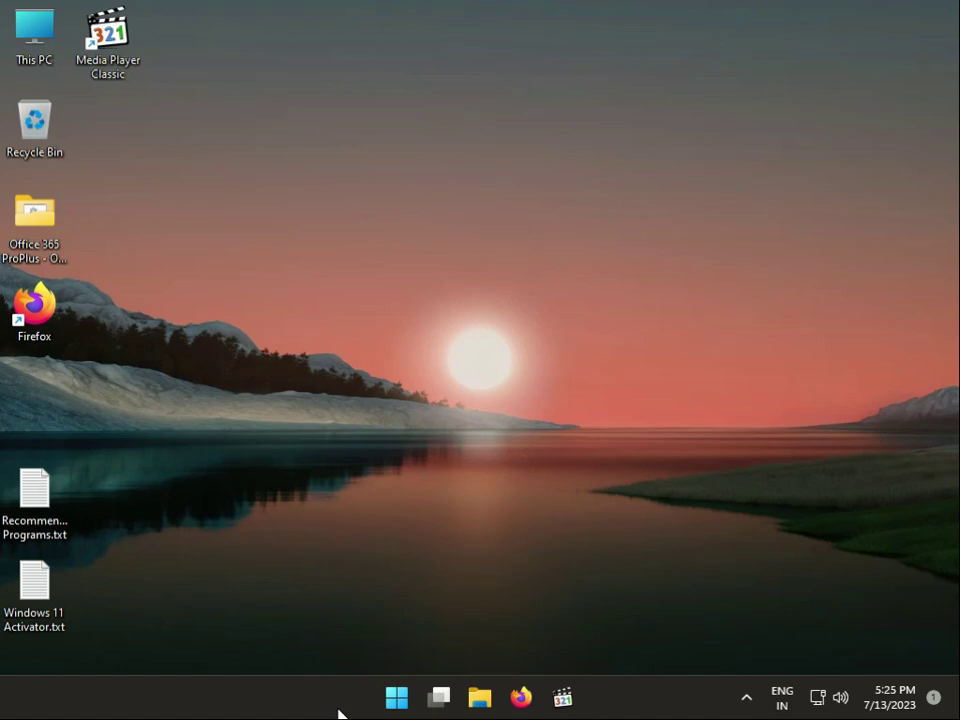
Step: Run Disk Cleanup on C: including system files and delete the checked files
left_click(396, 697)
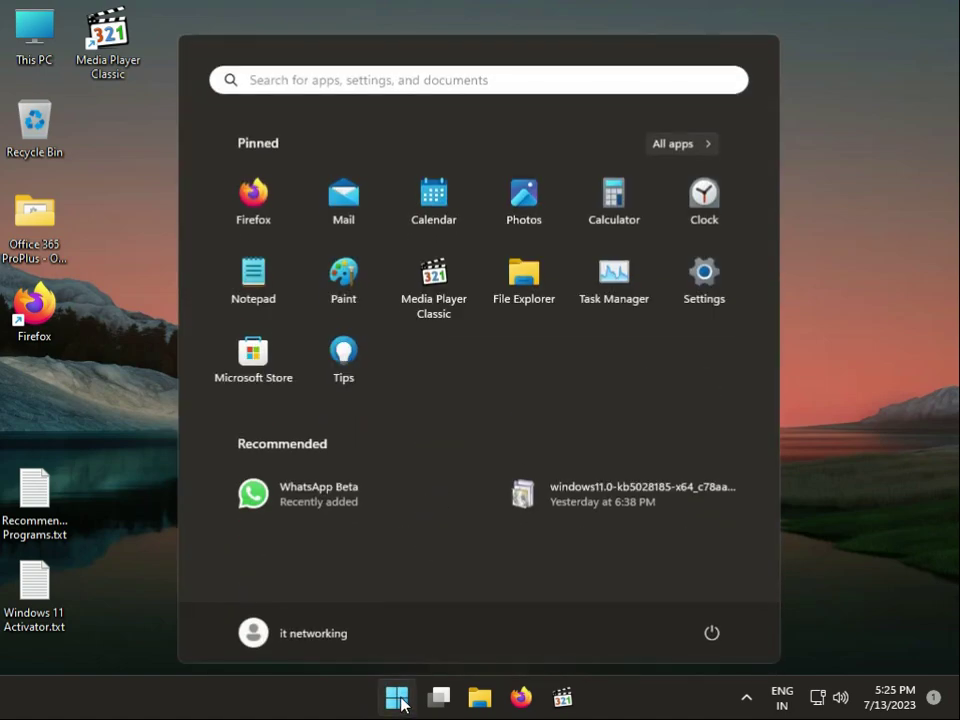
type("disl")
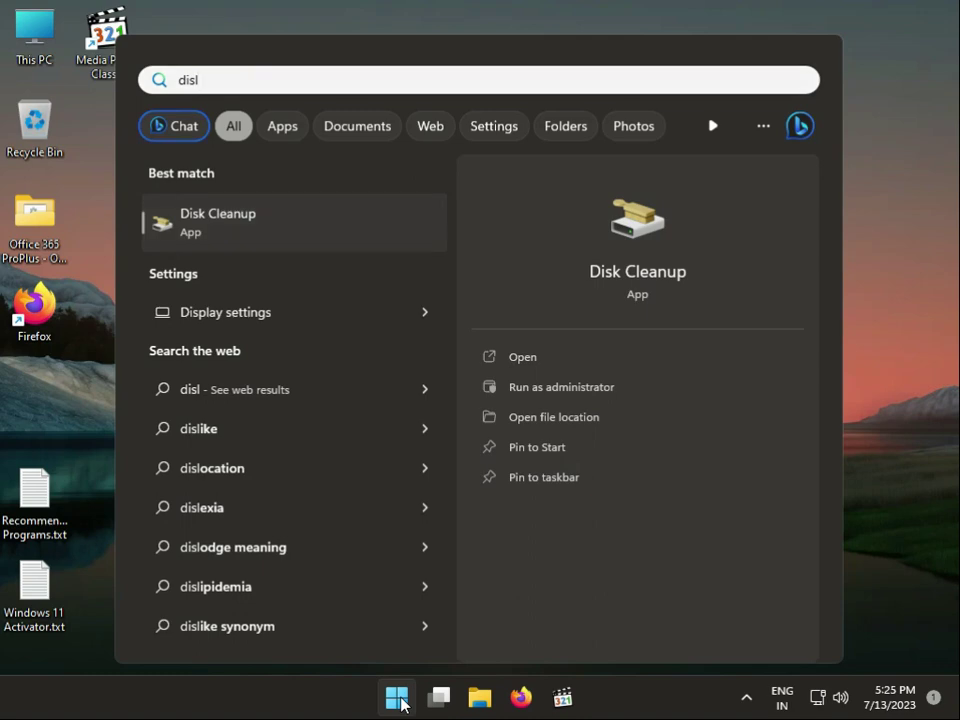
left_click(522, 356)
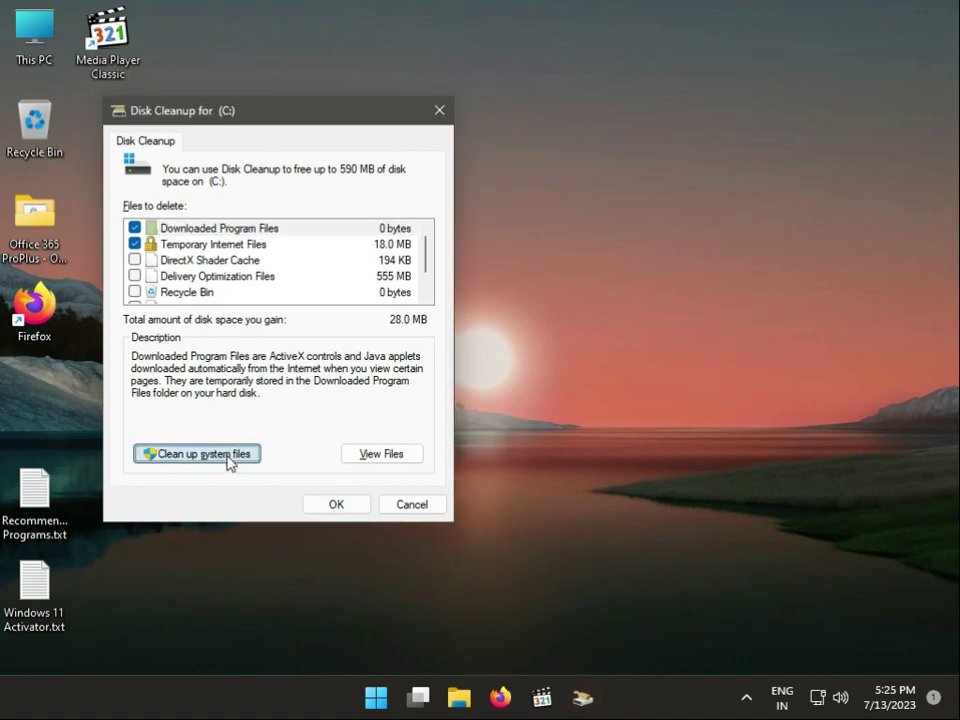
left_click(196, 453)
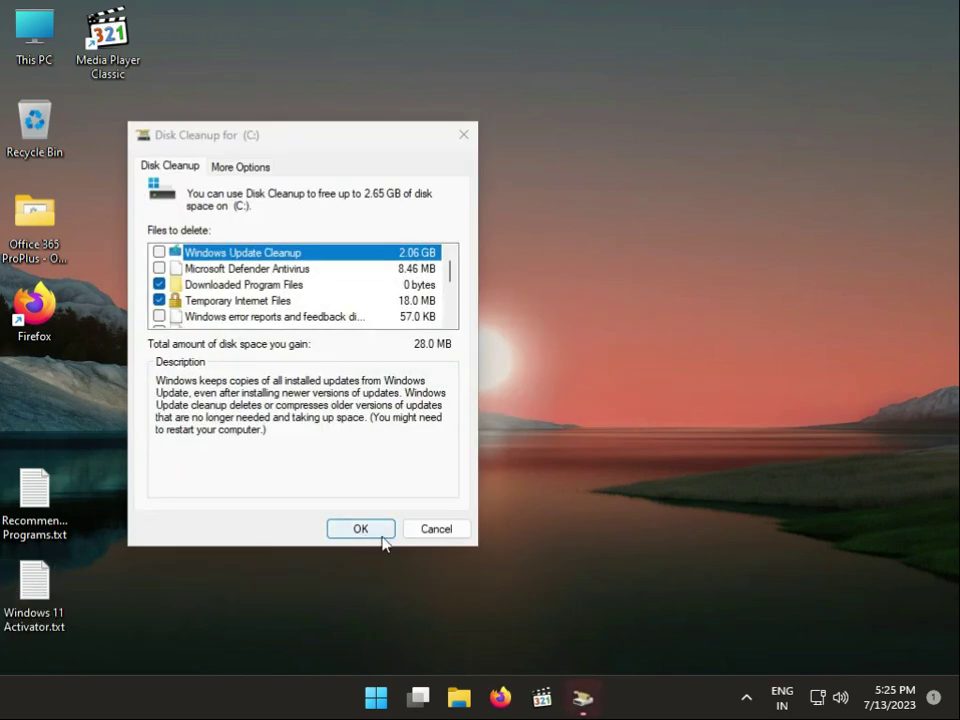
left_click(360, 528)
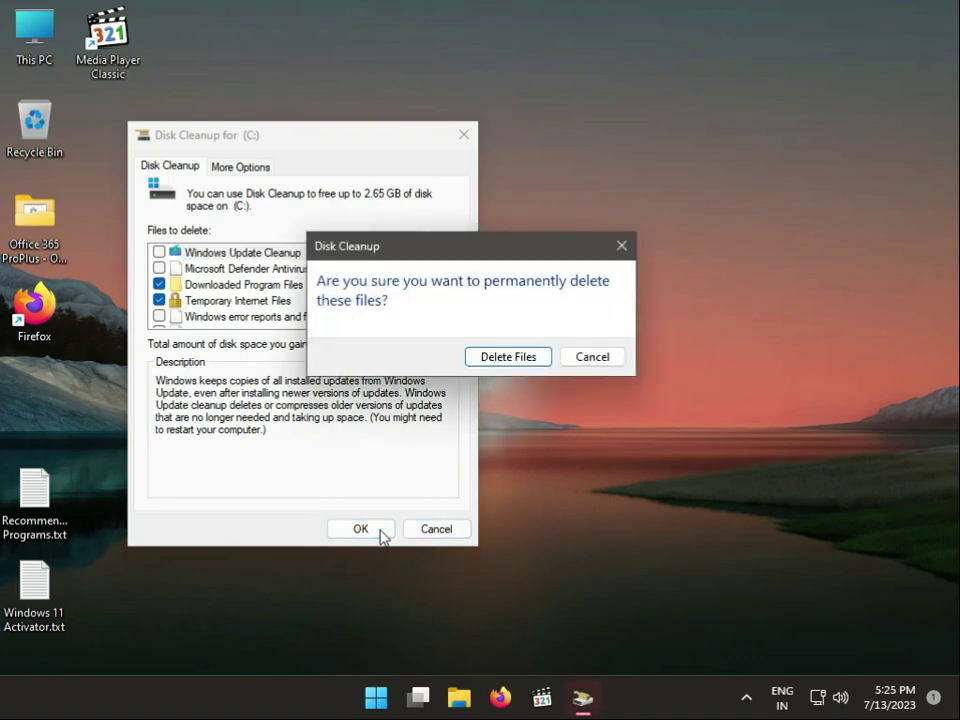
left_click(507, 357)
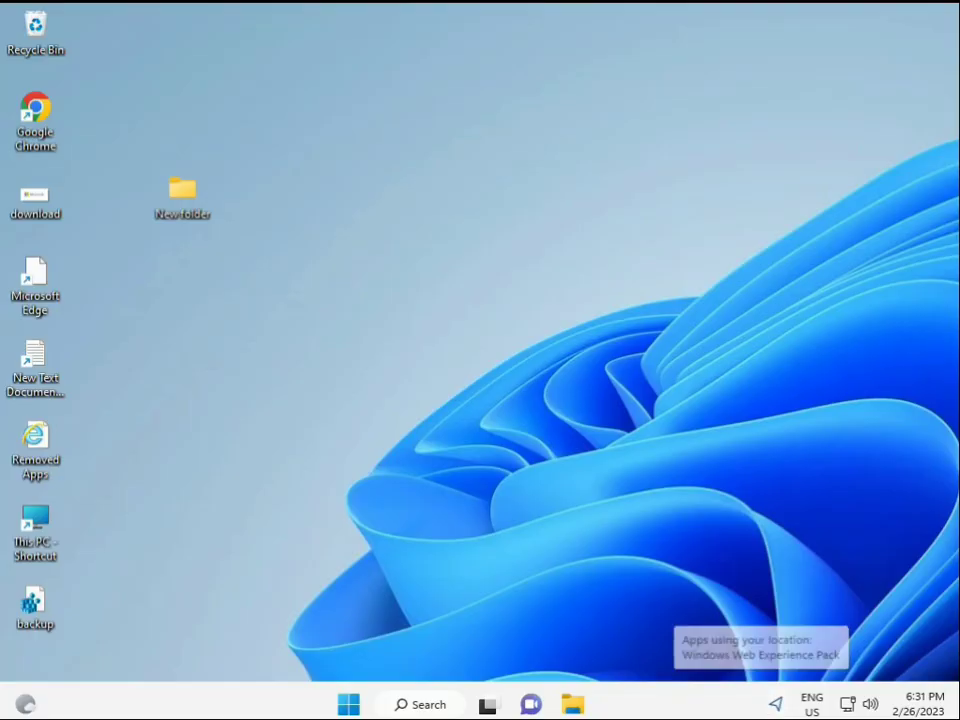
Step: Launch Command Prompt as administrator from a 'cmd' search and approve User Account Control
left_click(348, 704)
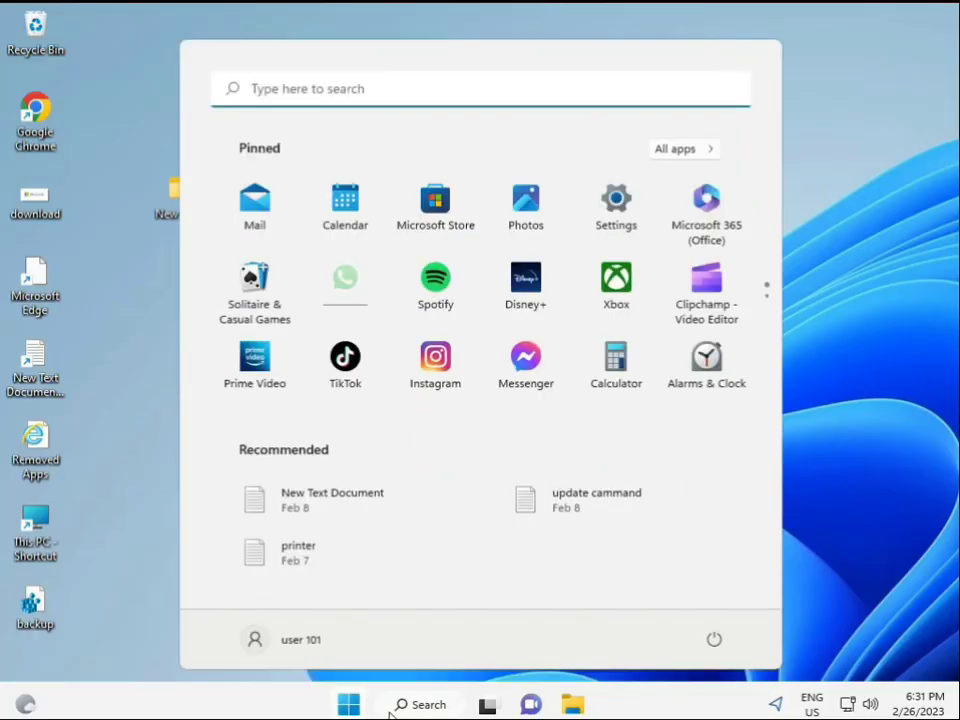
type("cmd")
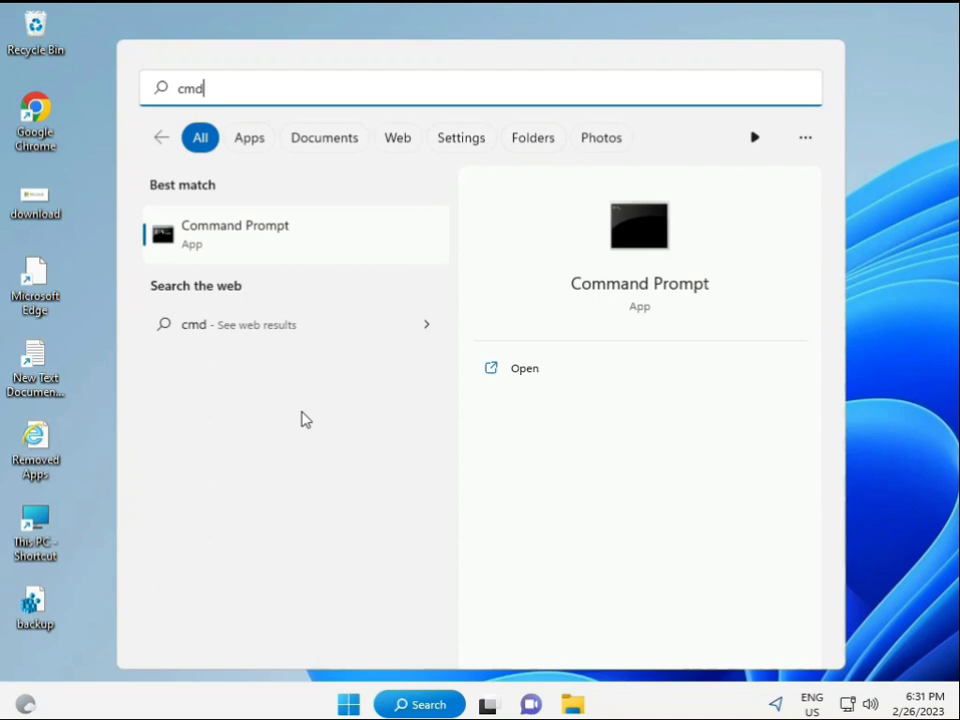
mouse_move(213, 237)
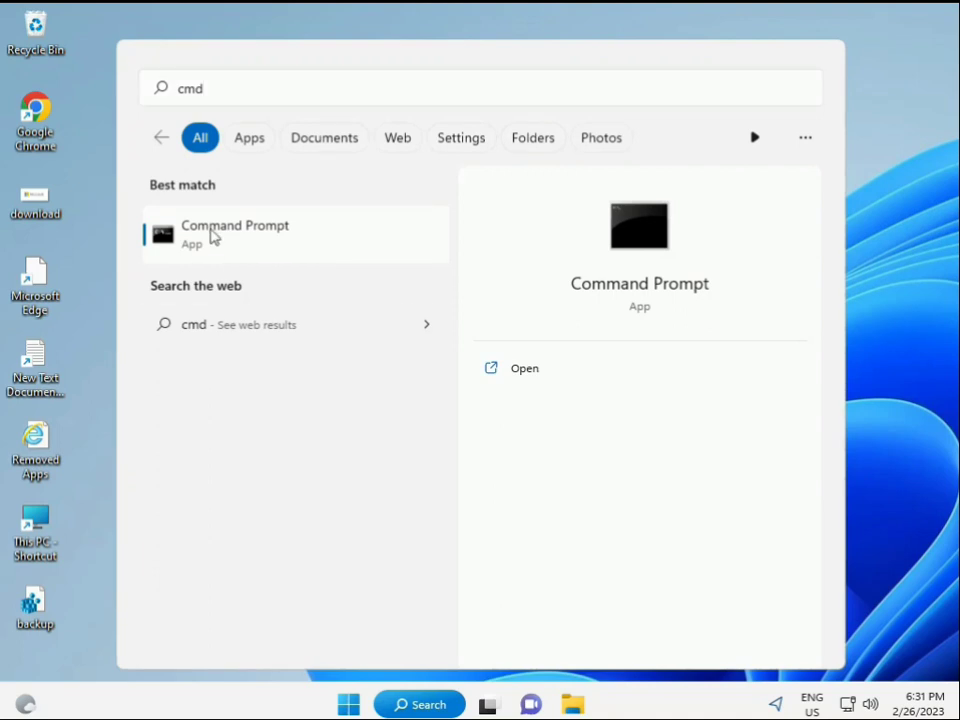
mouse_move(247, 243)
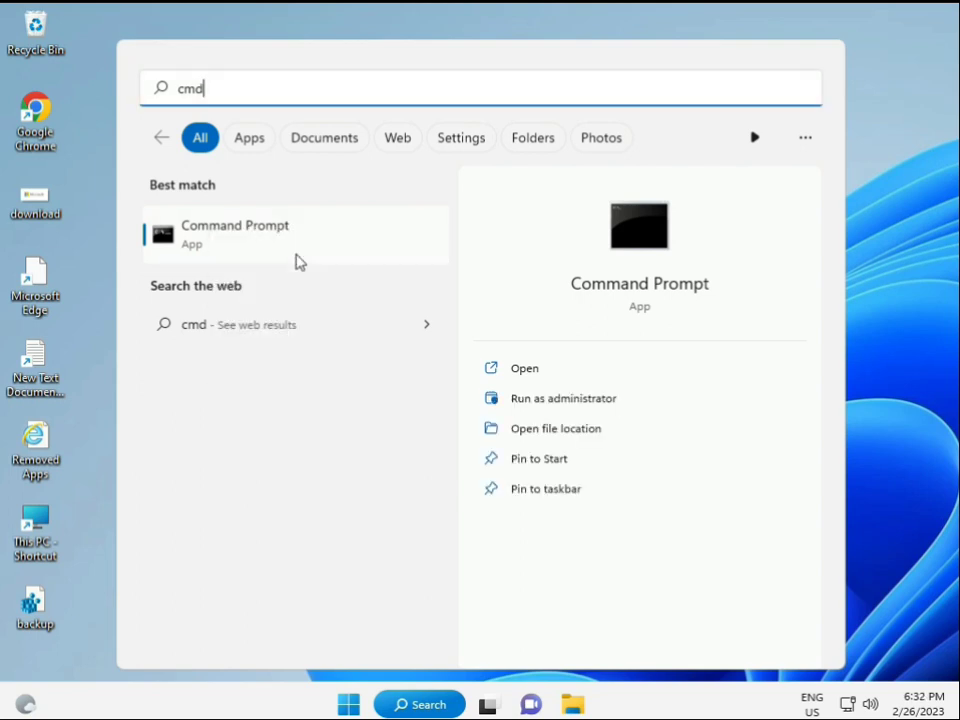
left_click(563, 398)
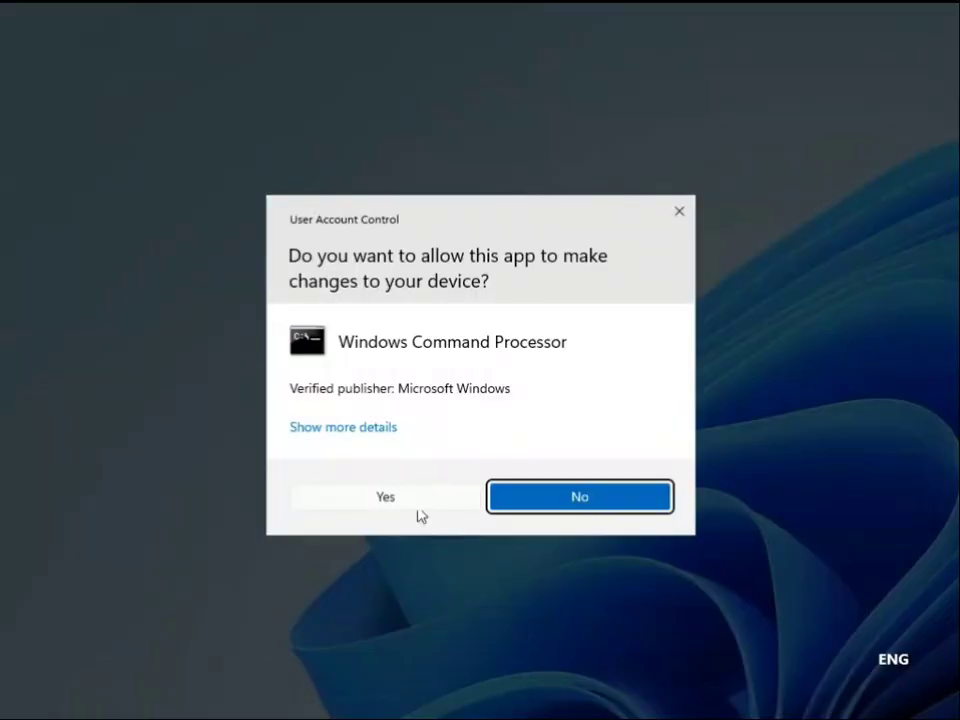
left_click(385, 496)
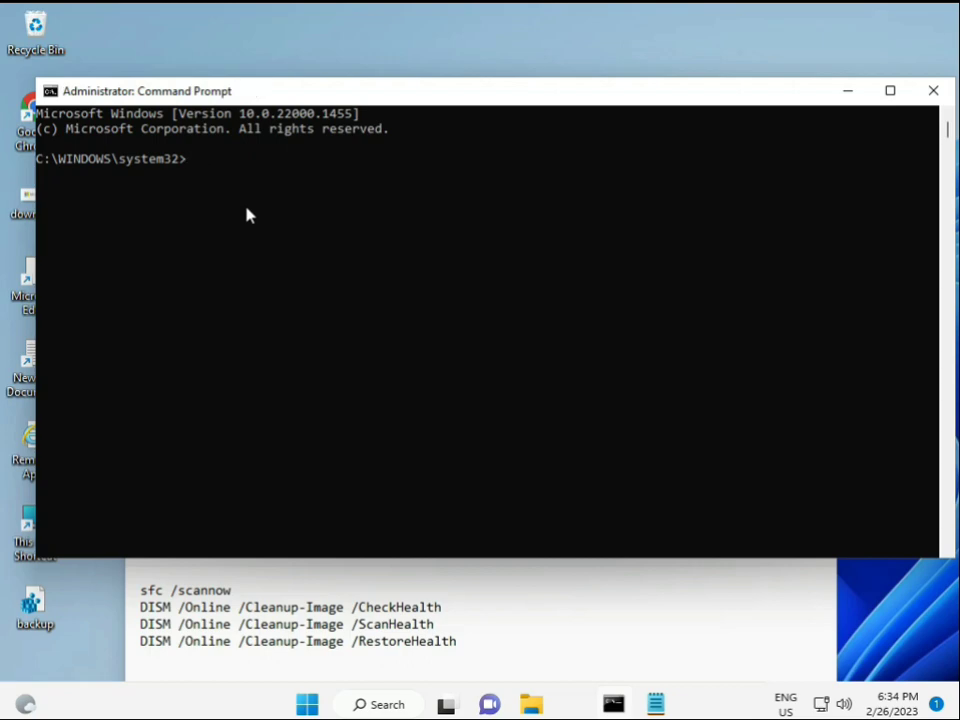
Step: Start the 'sfc /scannow' system file check in the elevated Command Prompt
type("sfc")
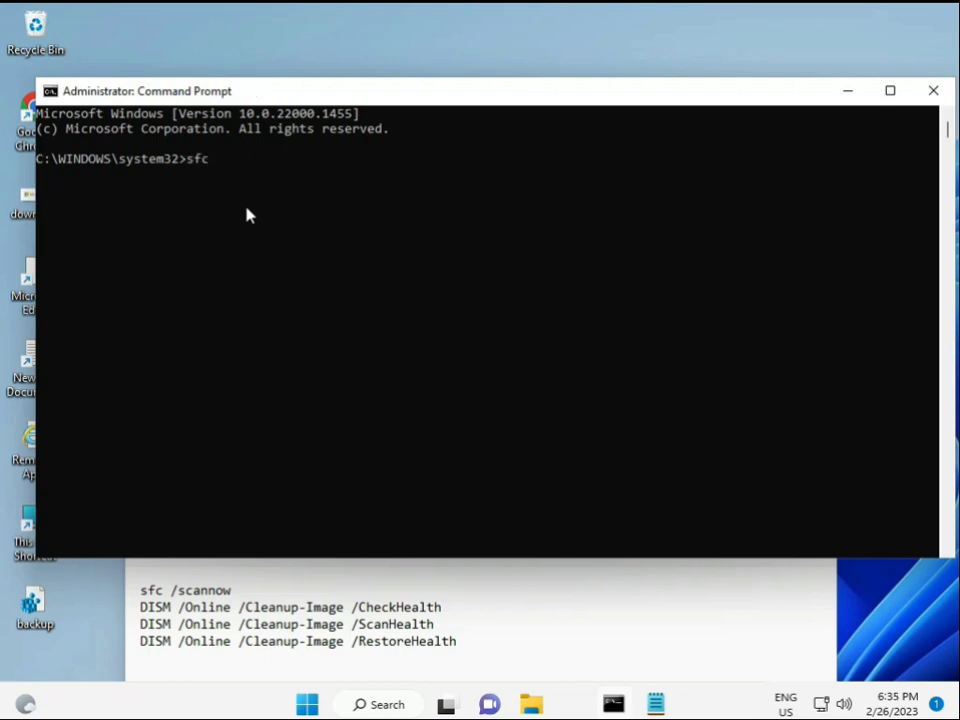
type("/scanno")
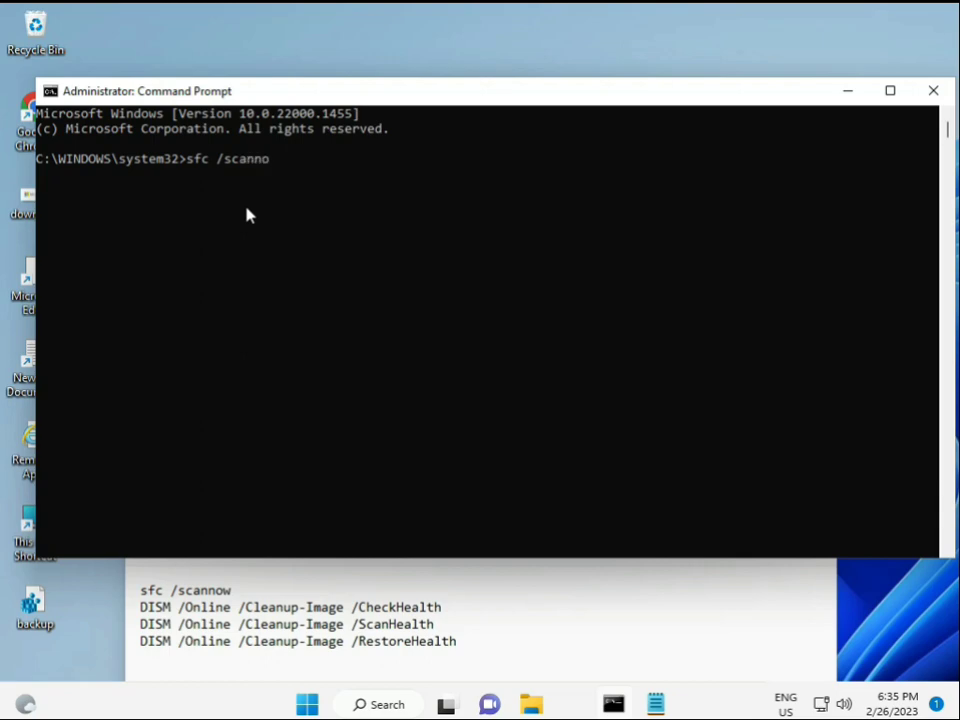
type("w")
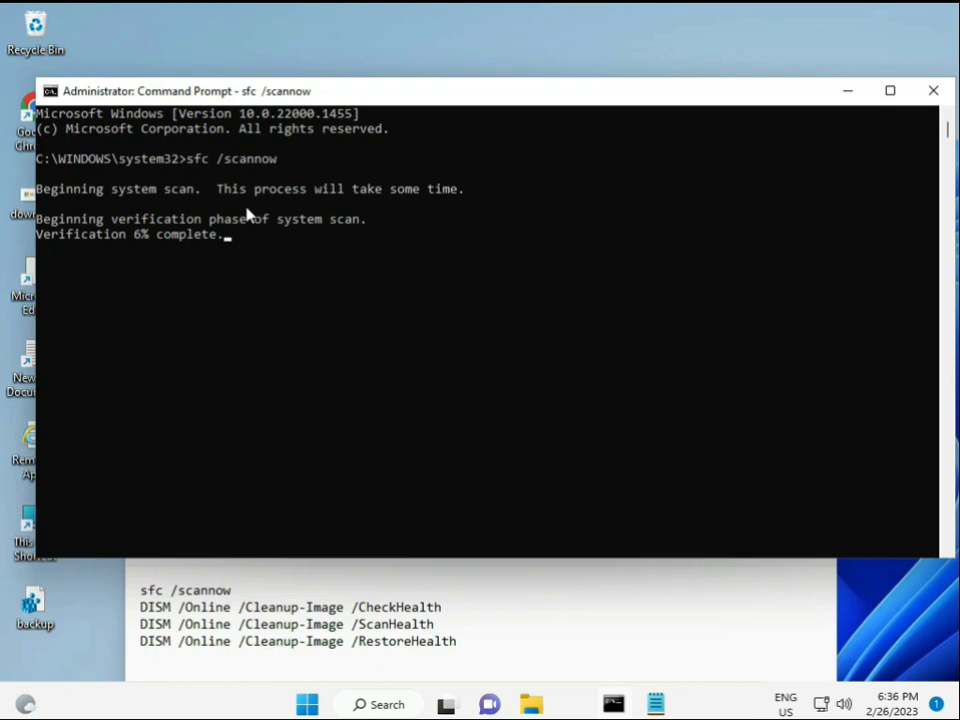
mouse_move(704, 621)
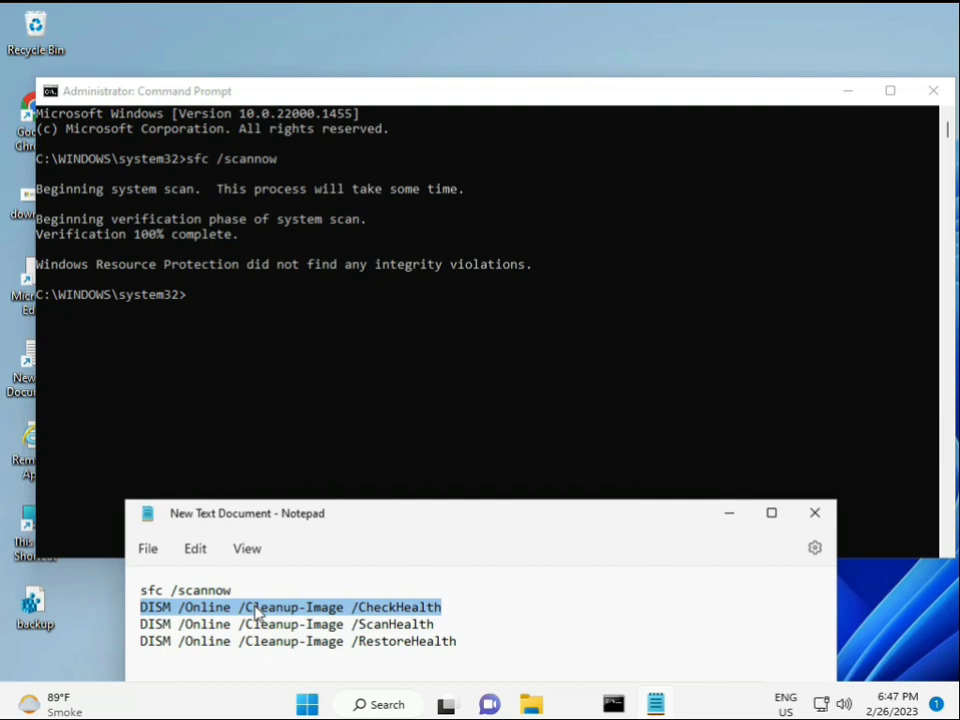
Step: Paste and run 'DISM /Online /Cleanup-Image /CheckHealth' in Command Prompt
left_click(490, 300)
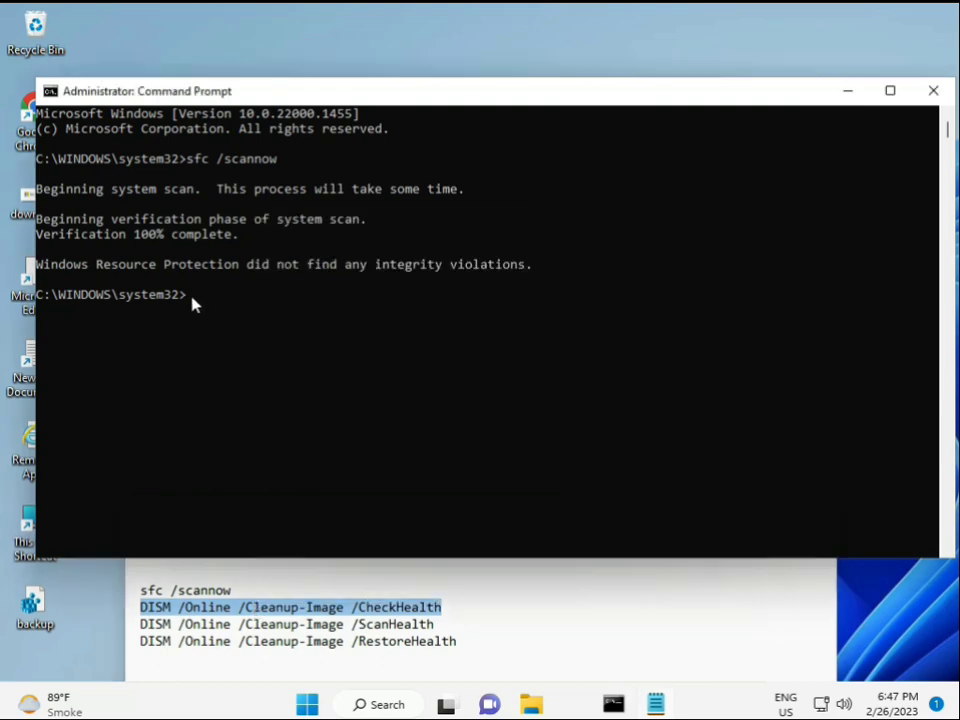
mouse_move(80, 98)
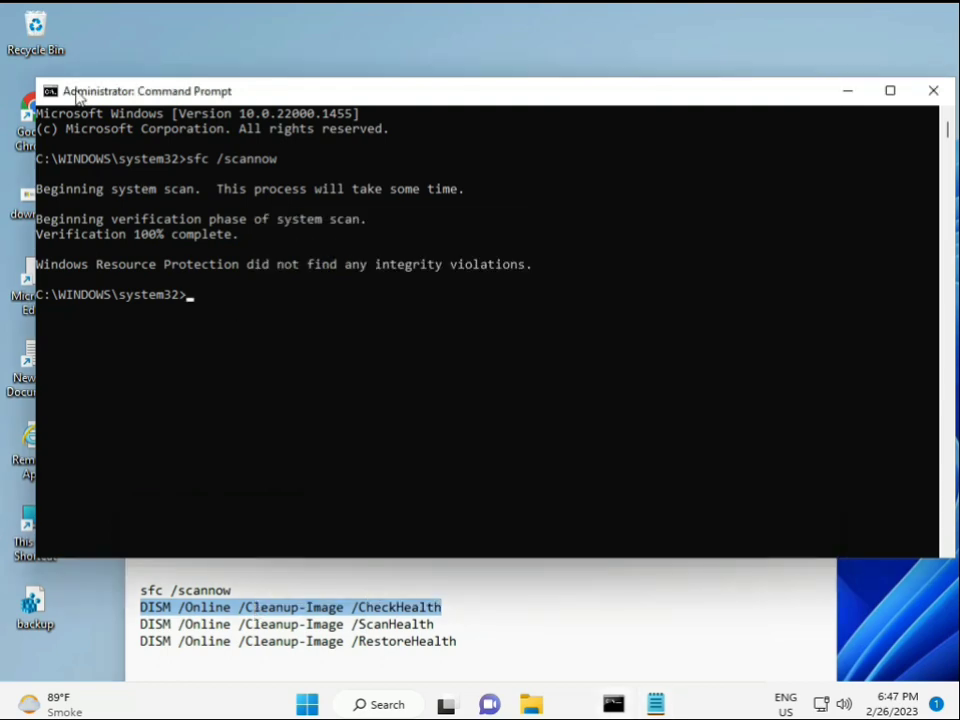
right_click(147, 90)
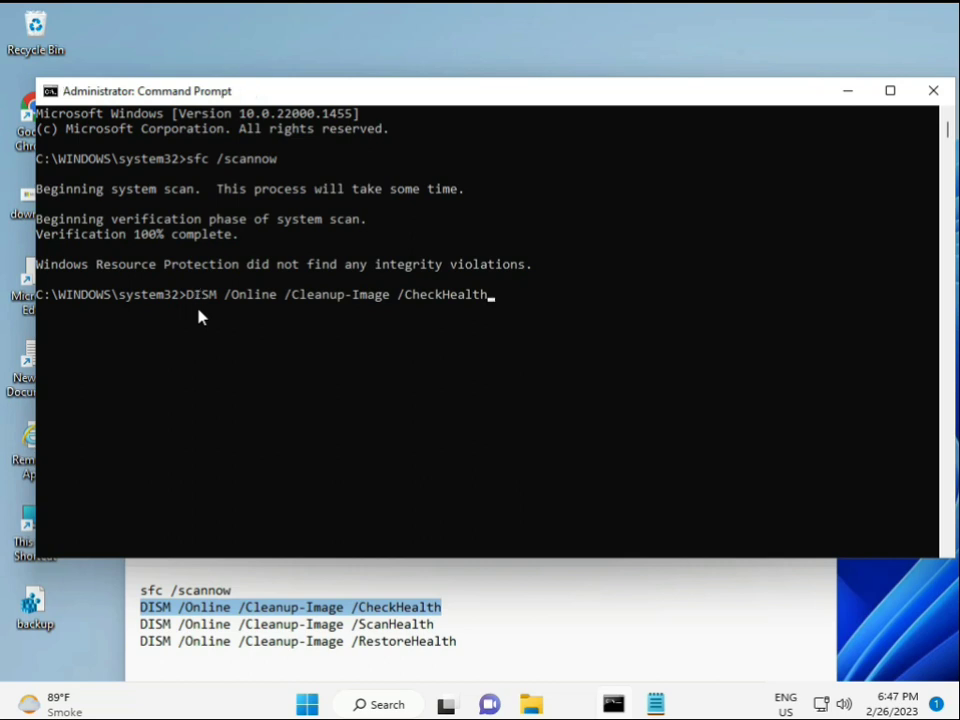
key("Return")
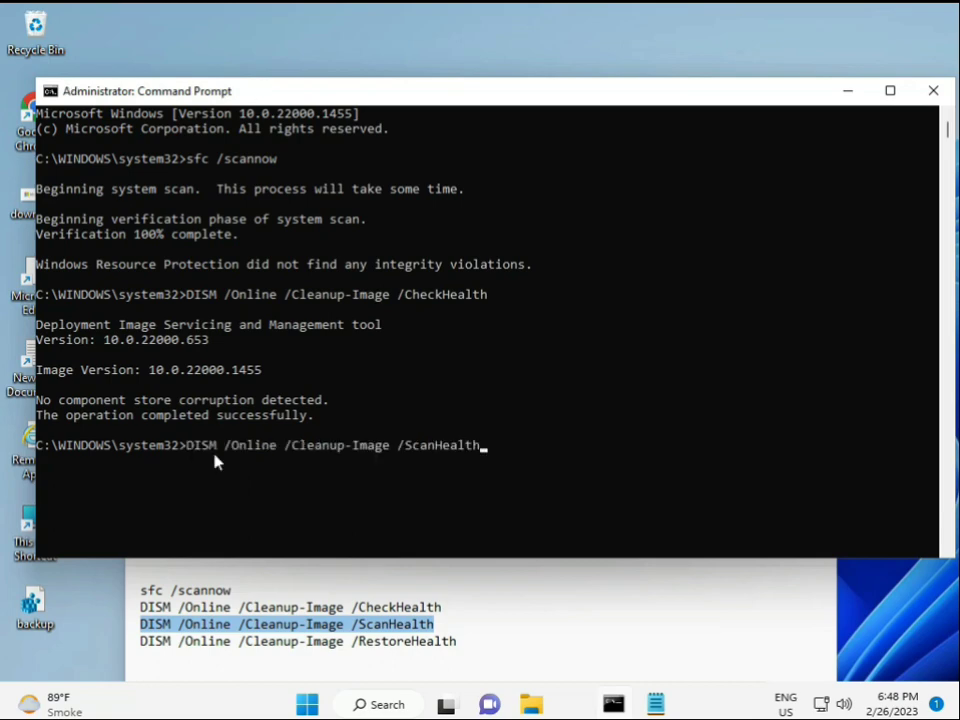
Step: Run DISM /Online /Cleanup-Image /ScanHealth to 100% with no corruption, then copy the RestoreHealth line
key("Return")
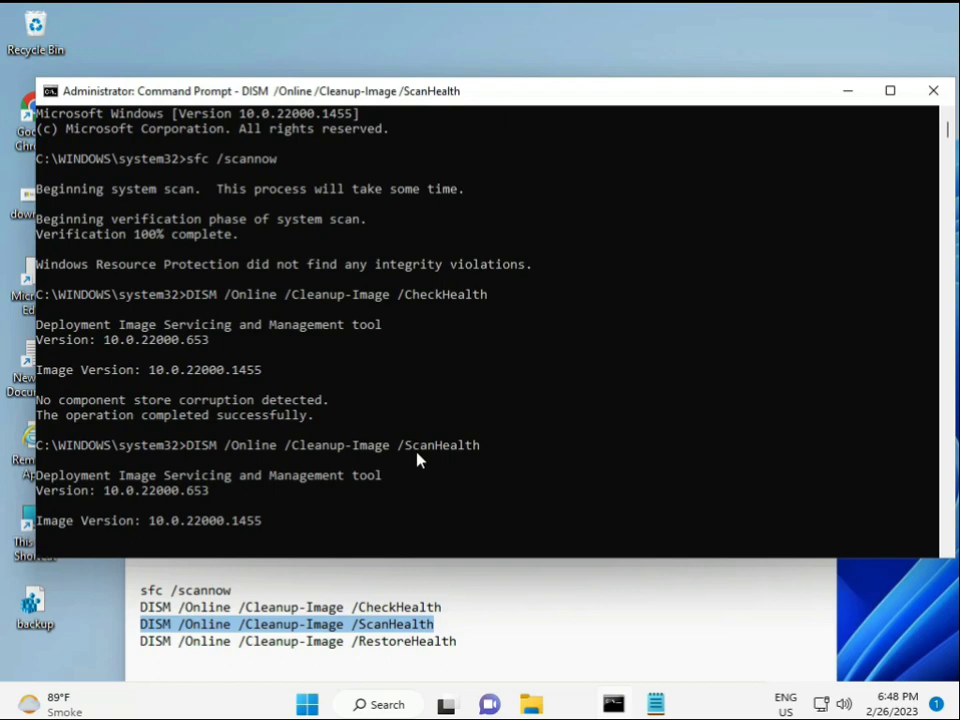
mouse_move(613, 704)
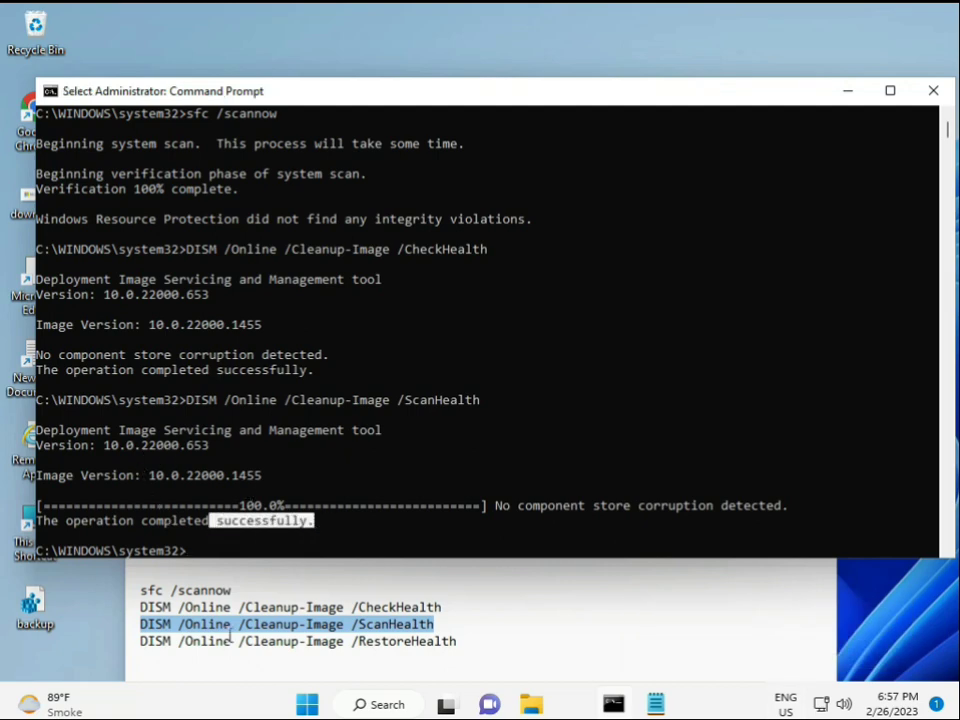
right_click(297, 641)
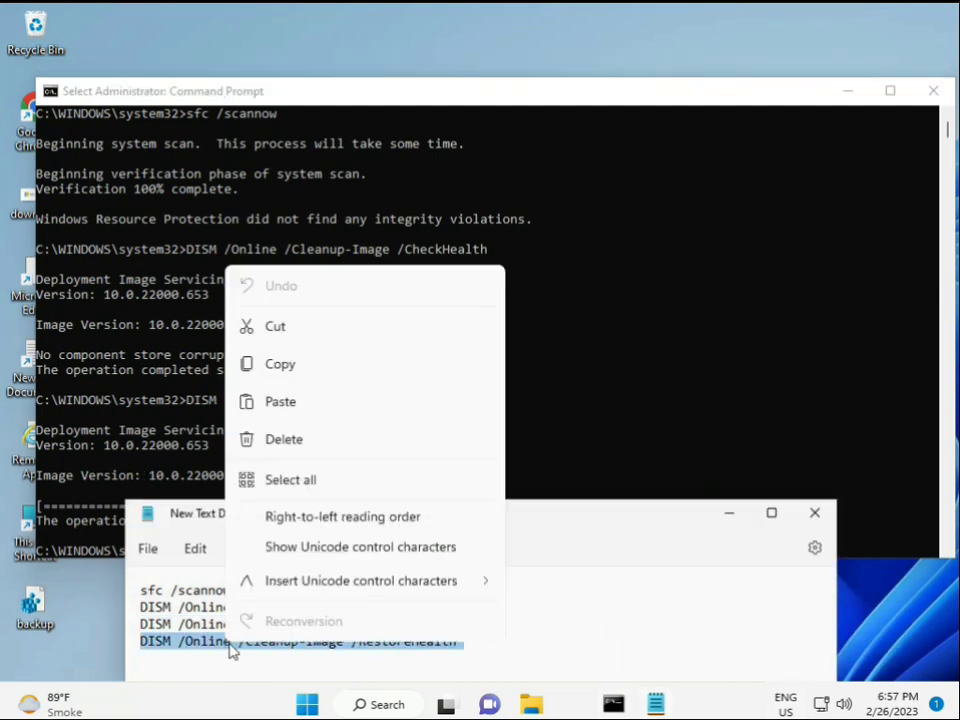